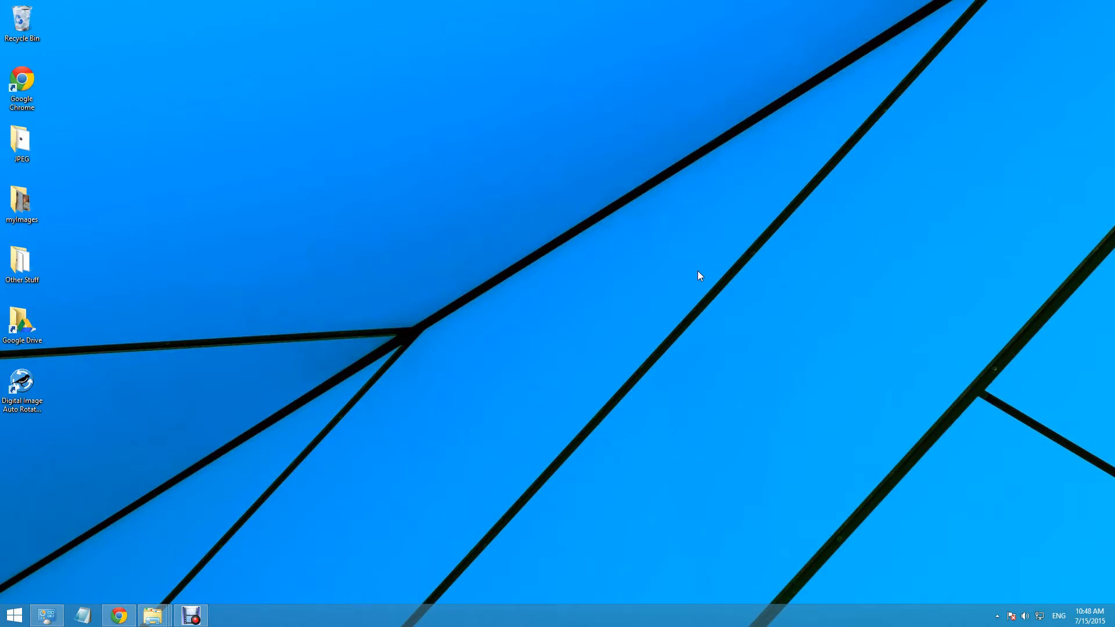
# Step: Launch Digital Image Auto Rotate & Edit from its desktop icon and centre its window
pyautogui.click(21, 388)
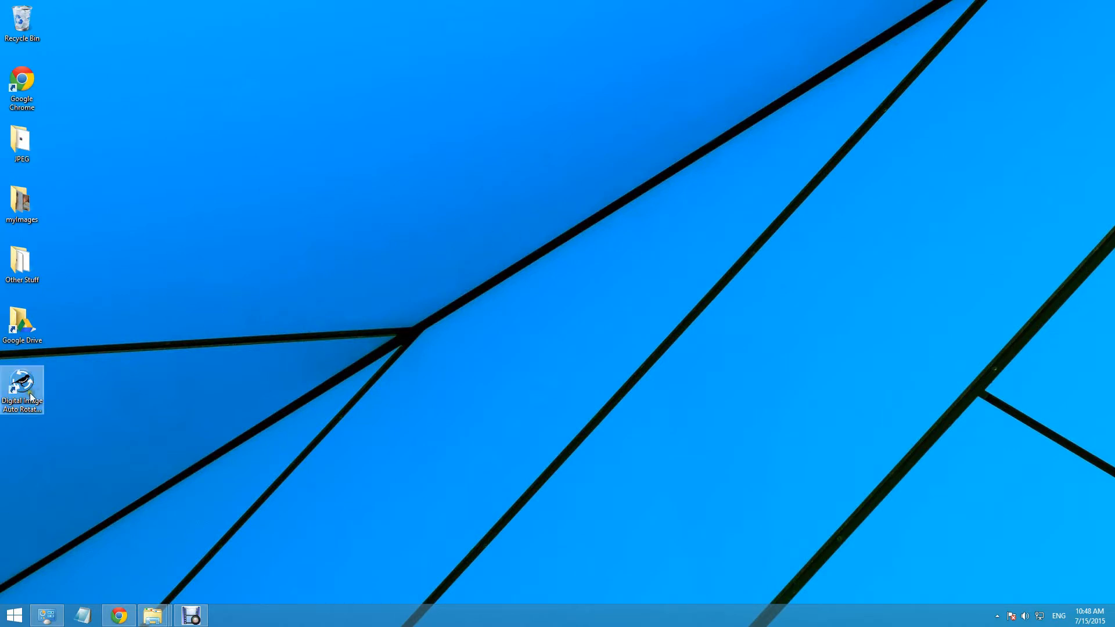
pyautogui.doubleClick(23, 384)
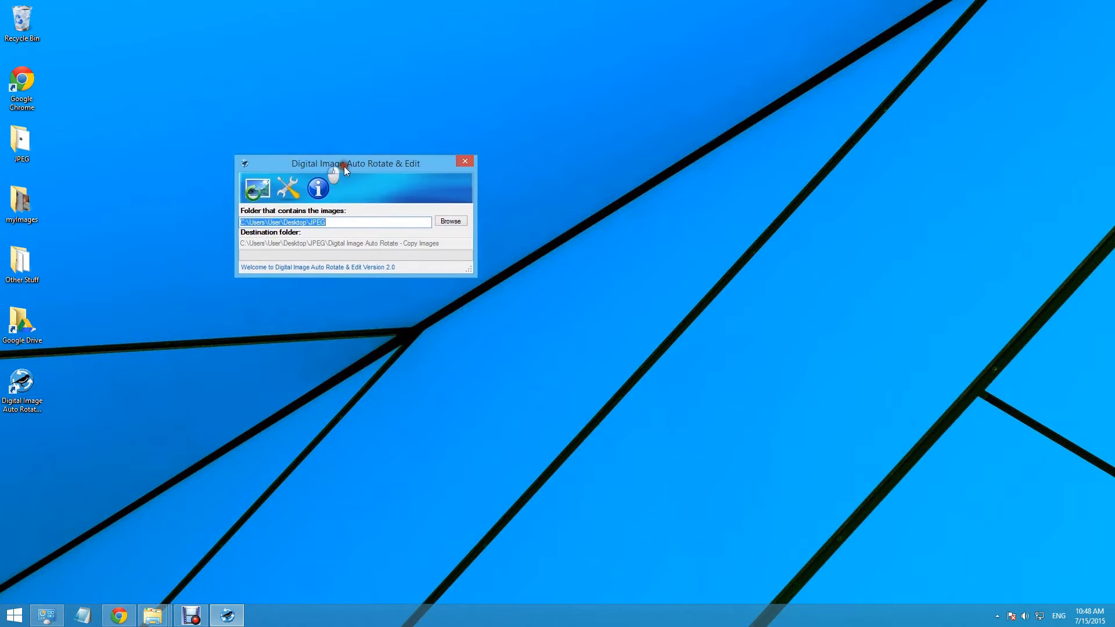
pyautogui.moveTo(355, 164); pyautogui.dragTo(500, 230)
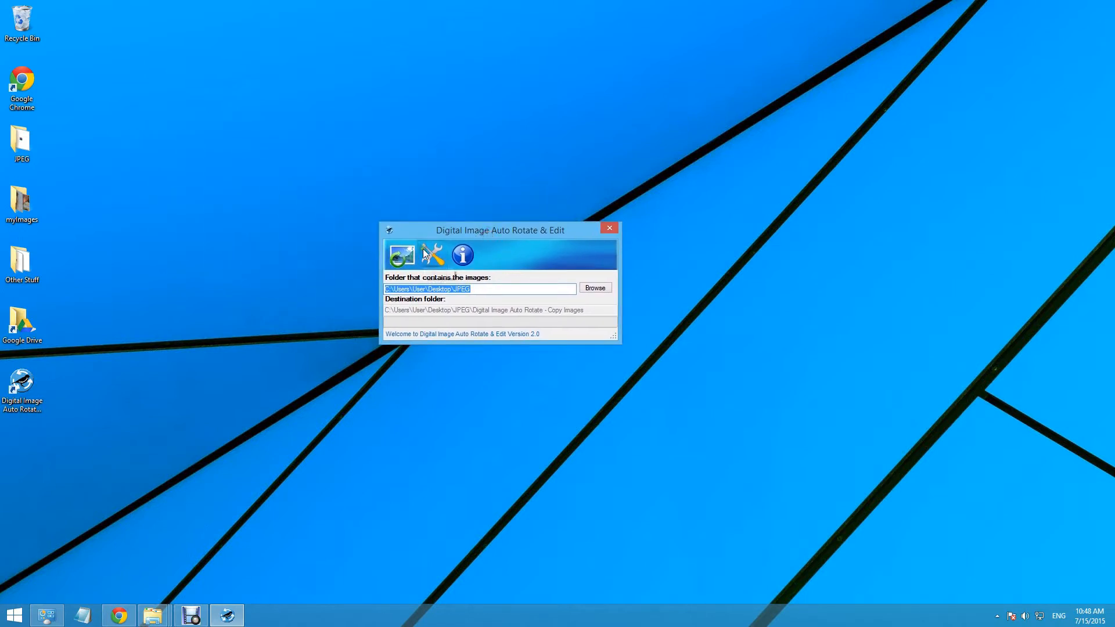
# Step: Enable the image frame border, choose a built-in frame template, and refresh the preview
pyautogui.click(431, 254)
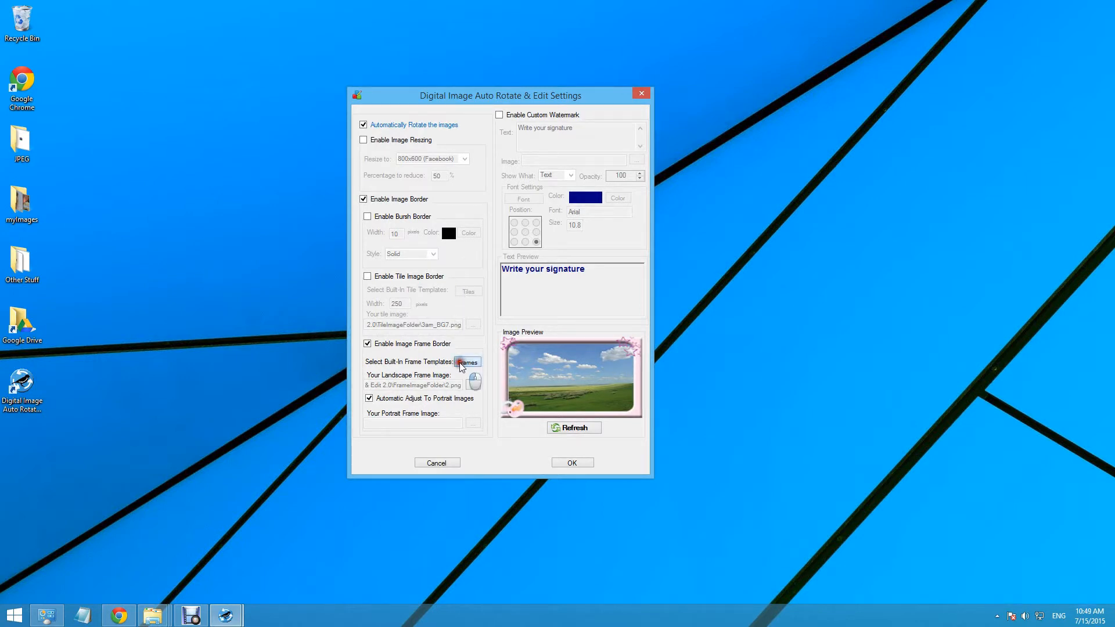
pyautogui.click(467, 361)
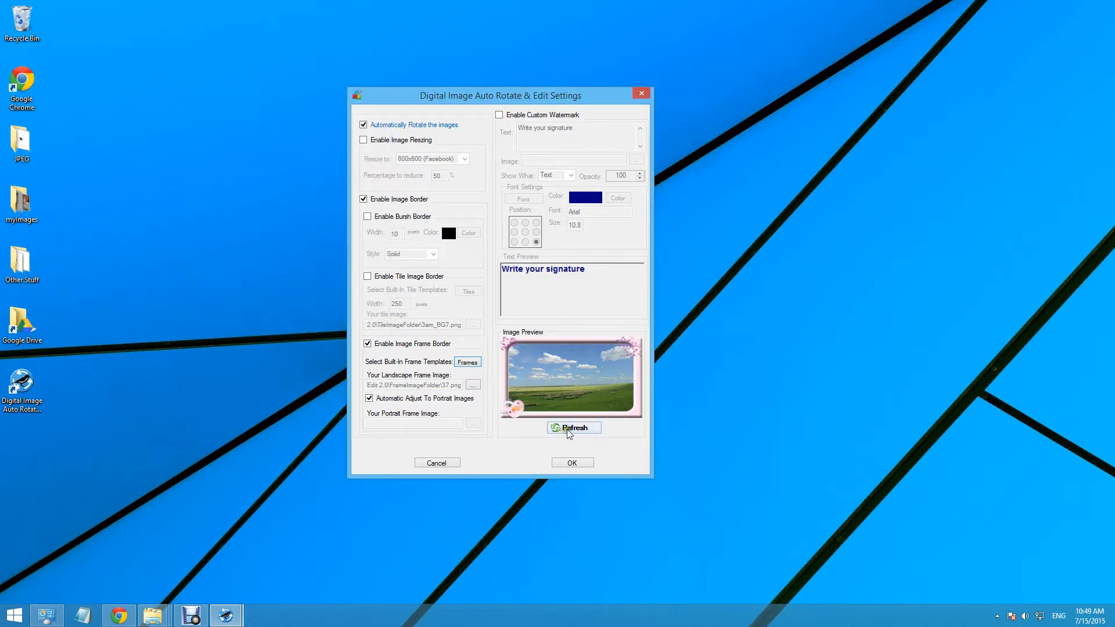
pyautogui.click(573, 427)
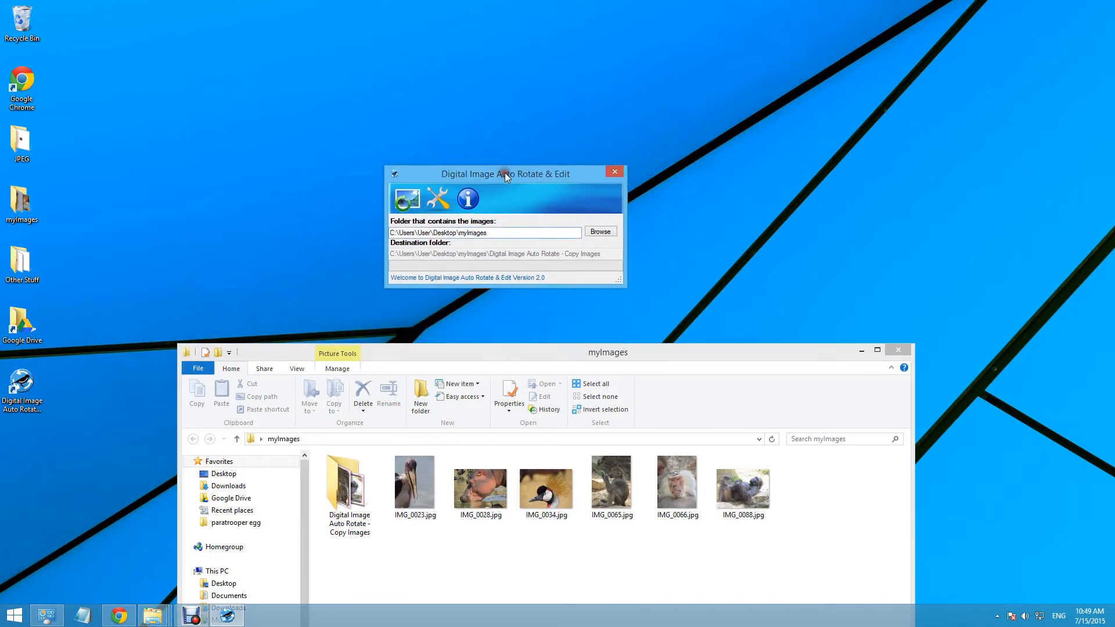
# Step: Delete the old Copy Images folder, process the six photos, and open the framed copies folder
pyautogui.rightClick(349, 491)
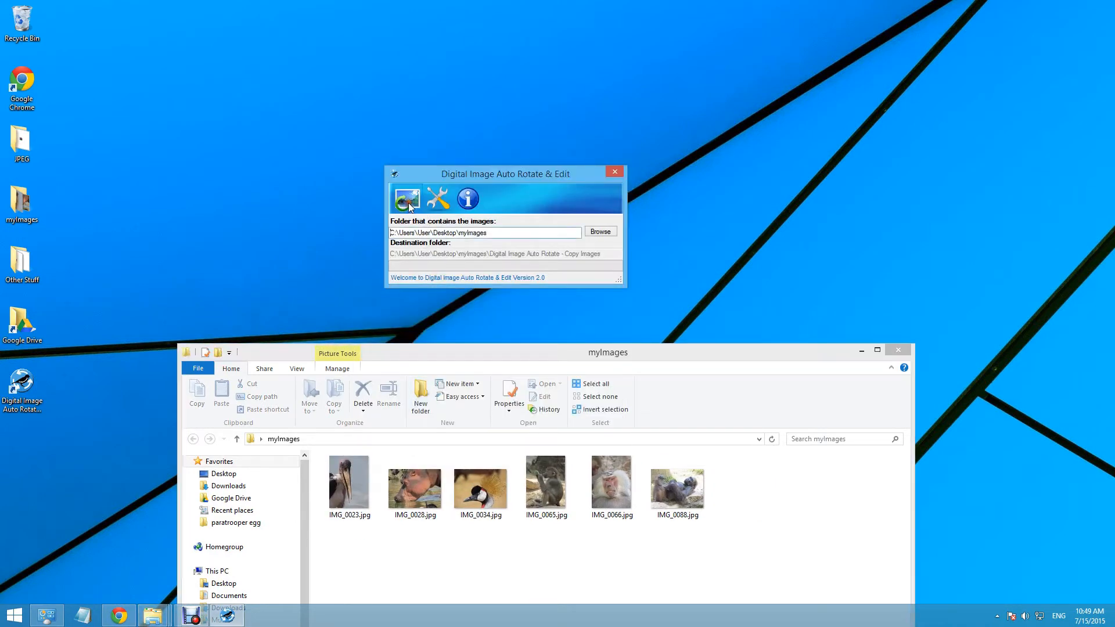
pyautogui.click(406, 199)
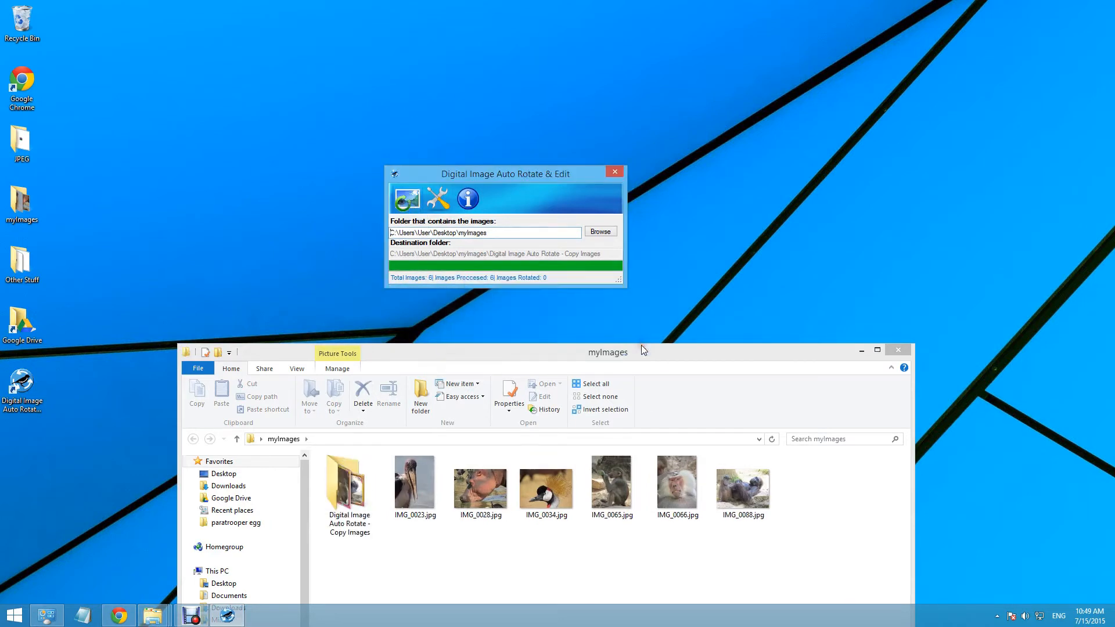
pyautogui.click(349, 485)
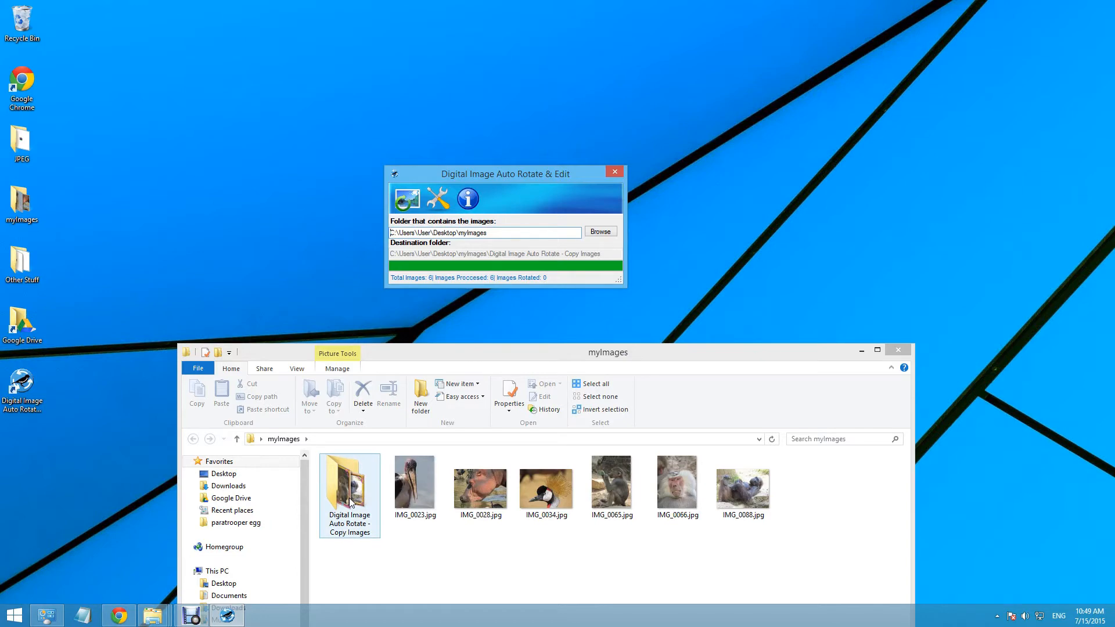
pyautogui.doubleClick(349, 480)
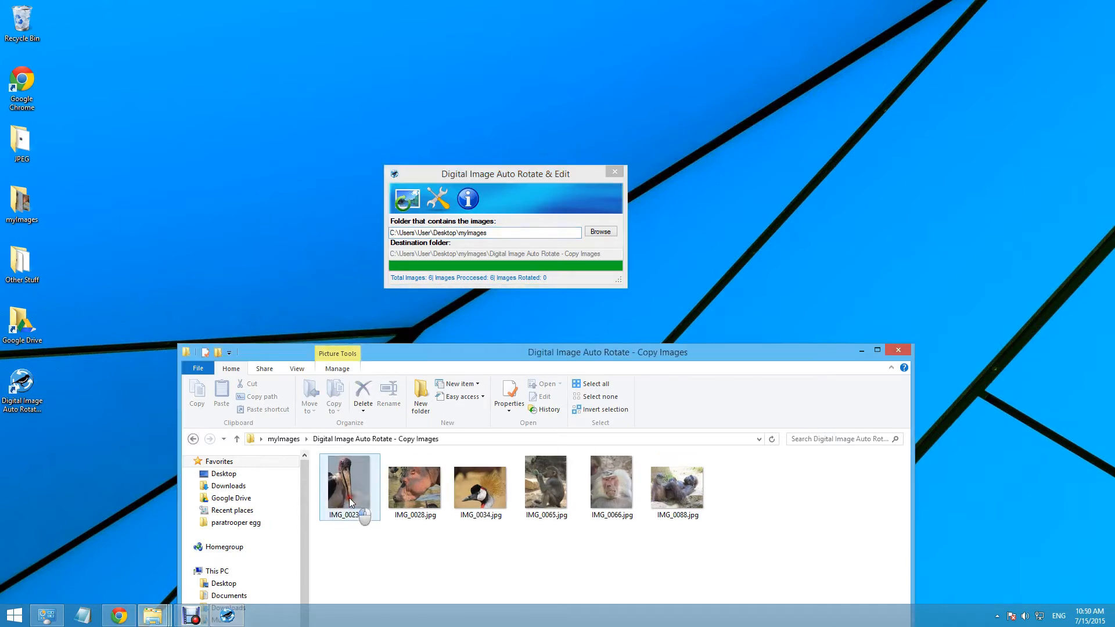
# Step: View IMG_0023 through IMG_0088 with their floral frames, then close Photo Viewer
pyautogui.doubleClick(348, 484)
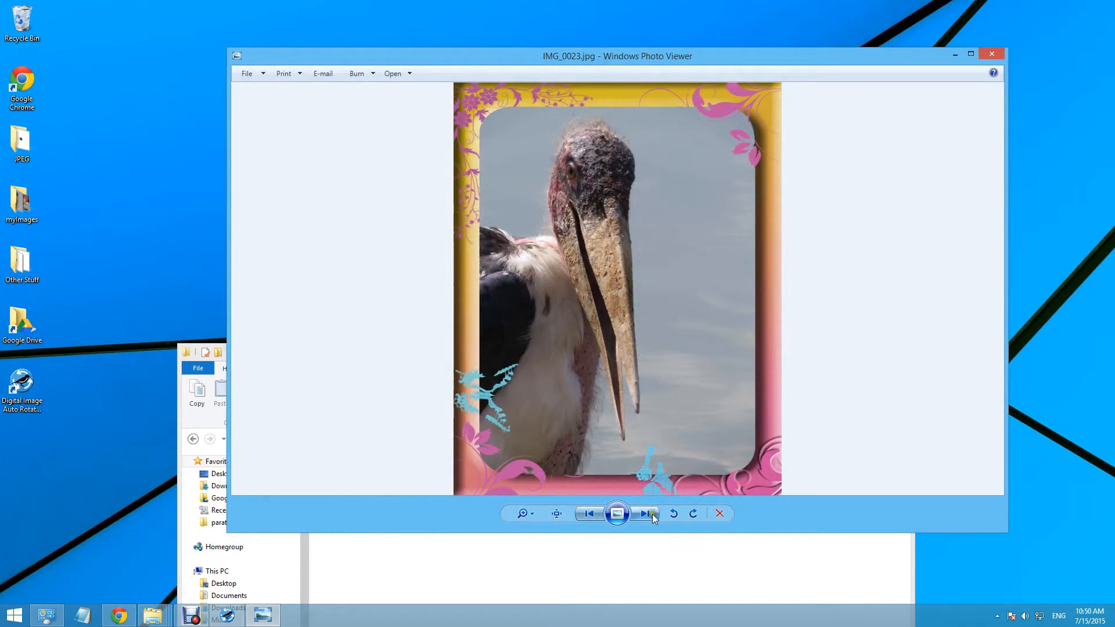
pyautogui.click(644, 513)
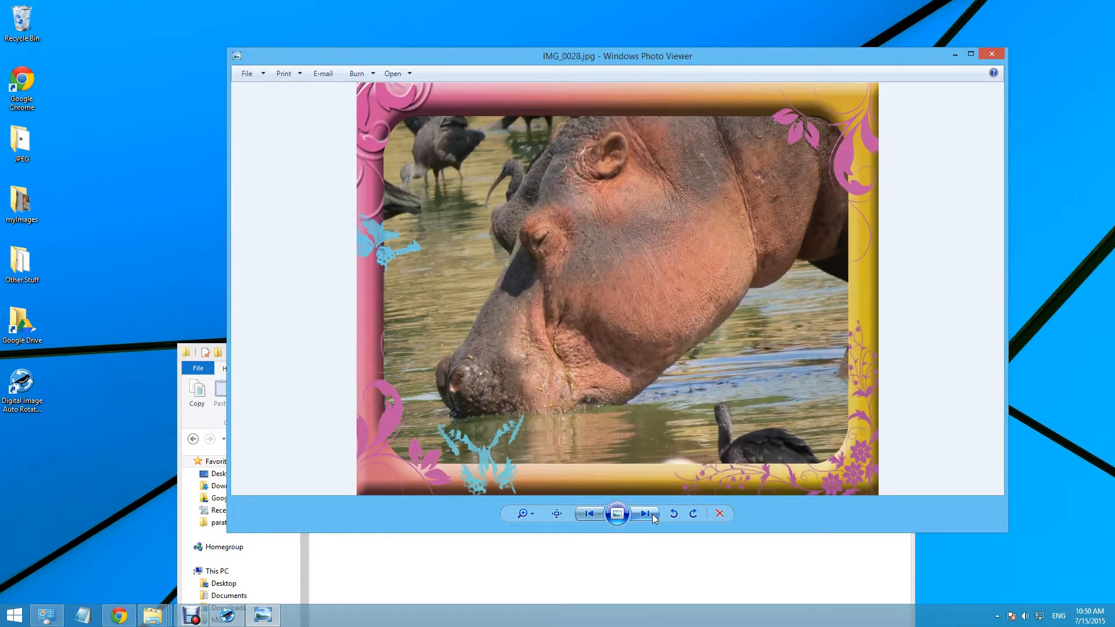
pyautogui.click(643, 513)
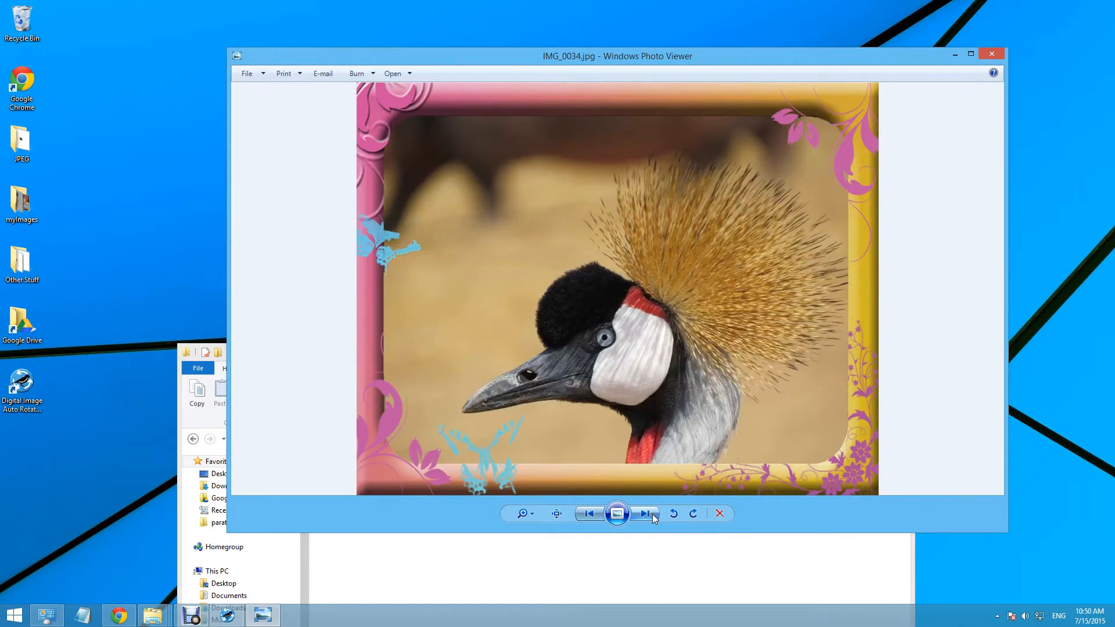
pyautogui.click(643, 513)
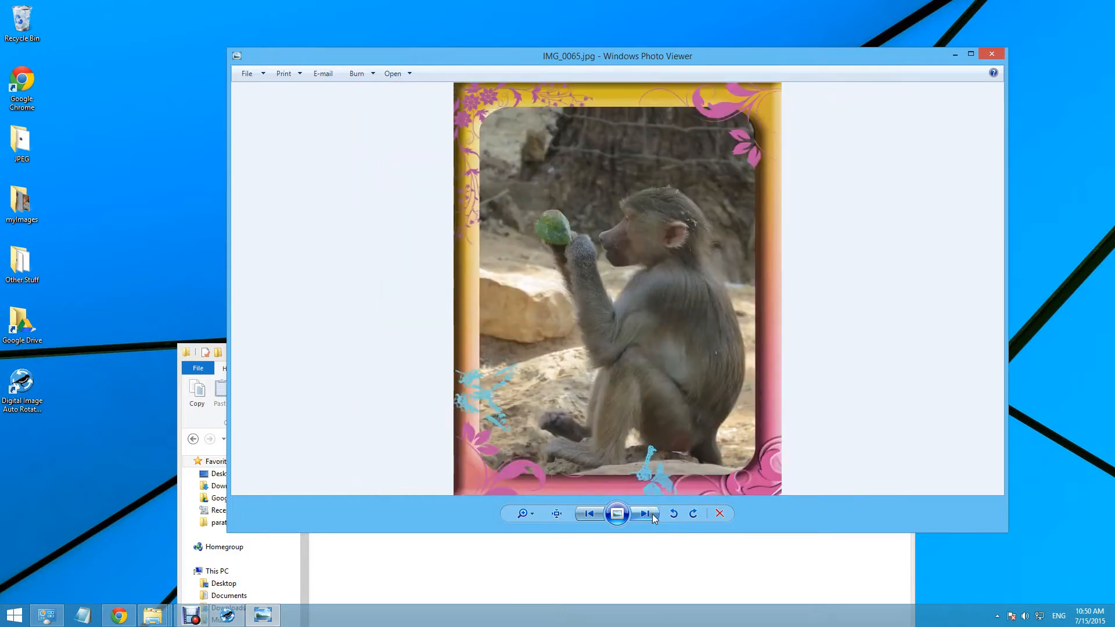
pyautogui.click(643, 513)
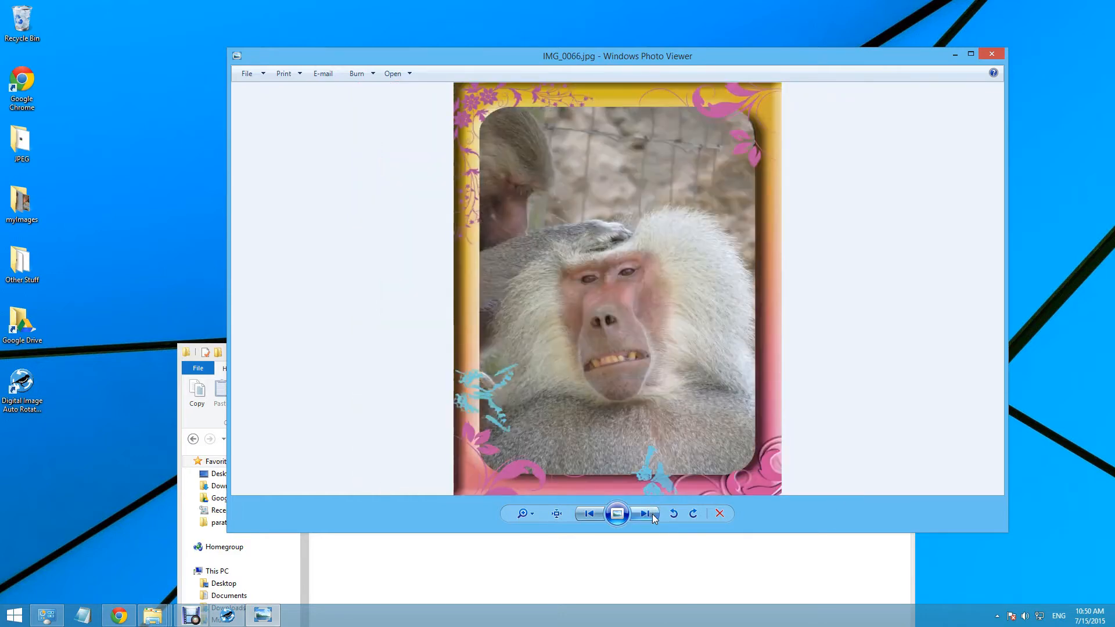
pyautogui.click(643, 513)
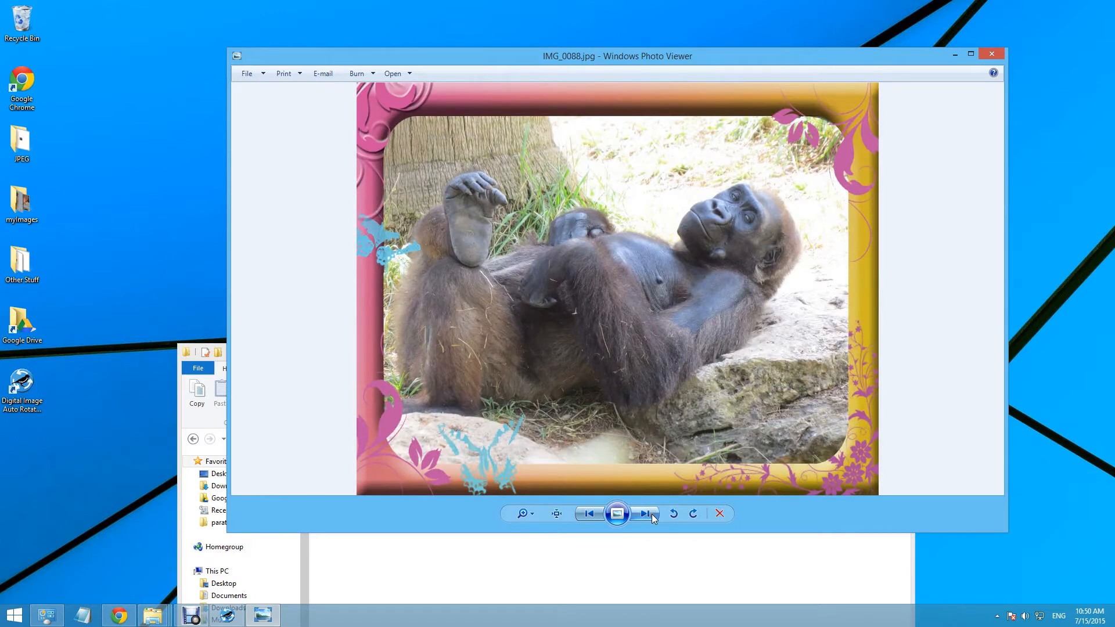
pyautogui.click(645, 513)
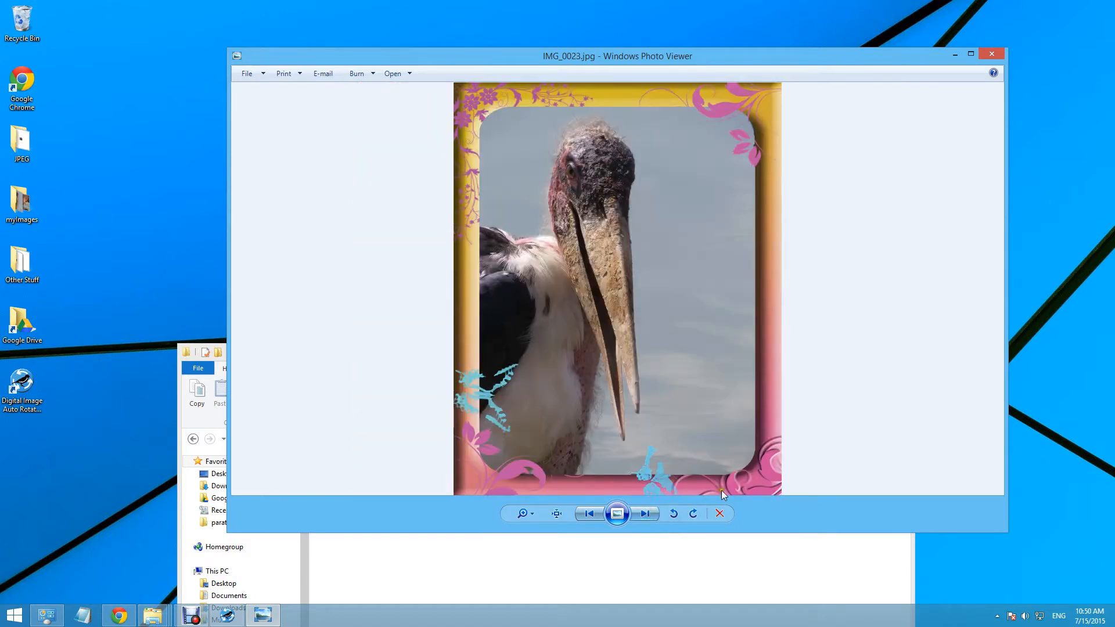
pyautogui.click(990, 54)
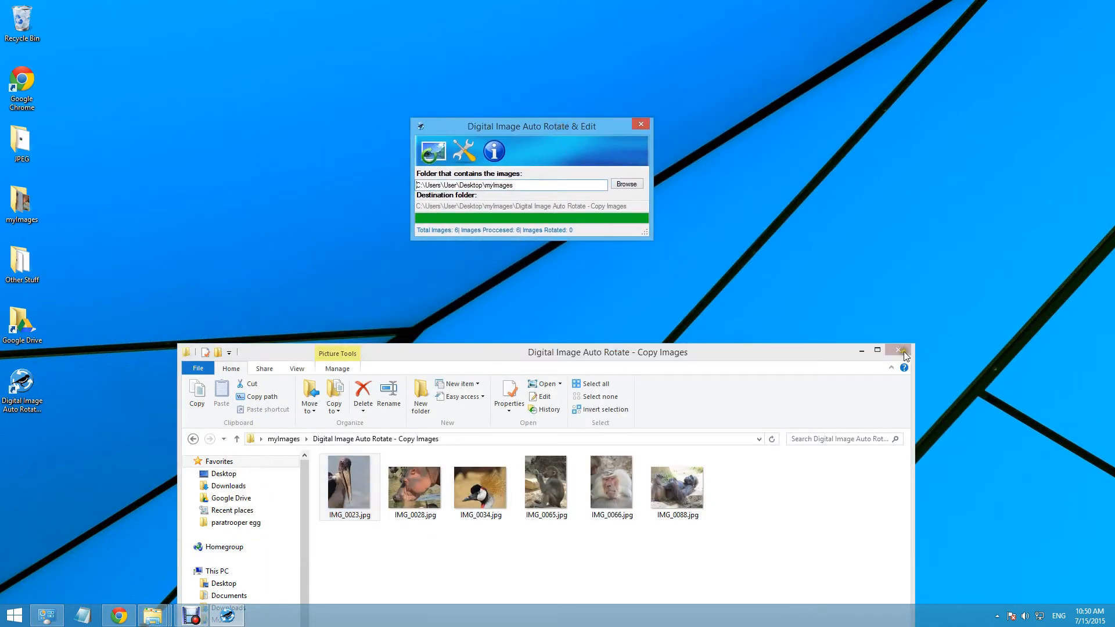
# Step: Close the output folder and filter the Google 'frames' image results to Large
pyautogui.click(897, 351)
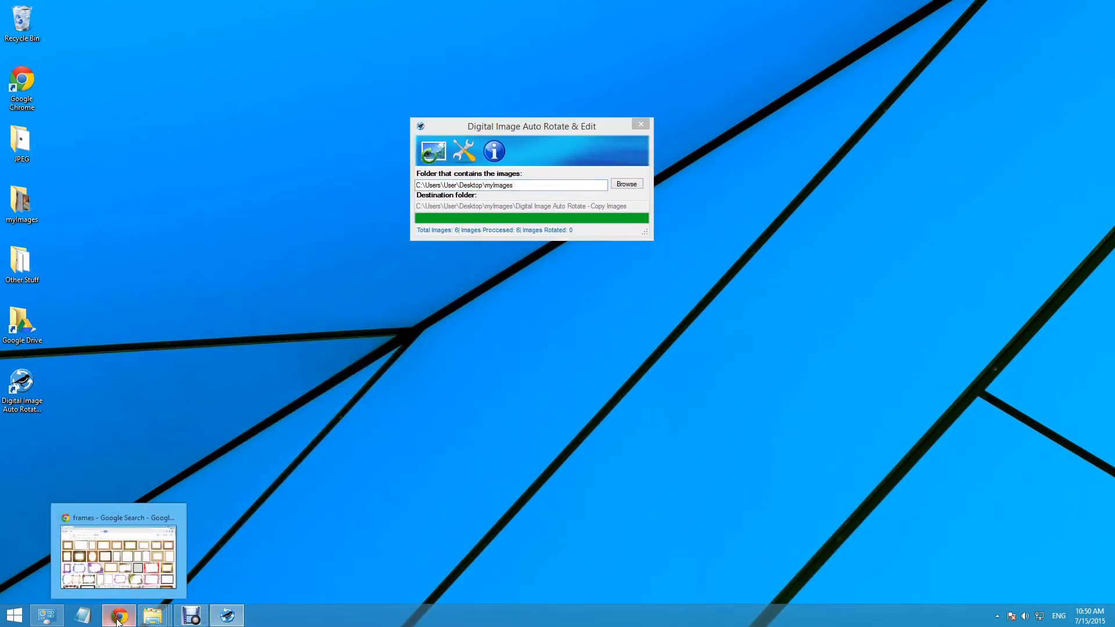
pyautogui.click(118, 614)
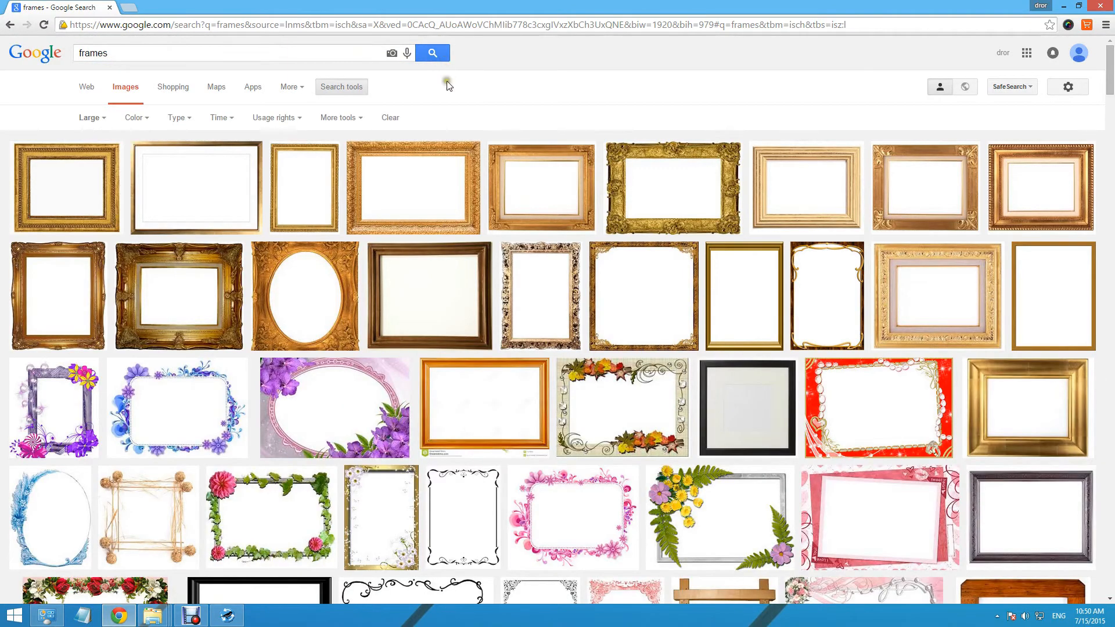
pyautogui.scroll(-3)
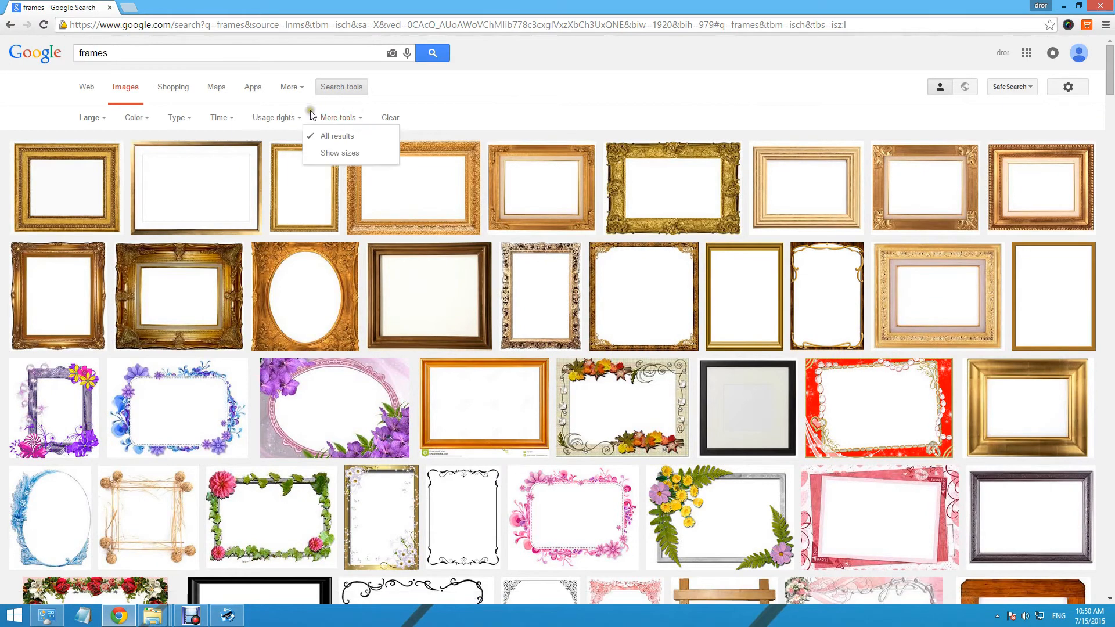
pyautogui.click(88, 117)
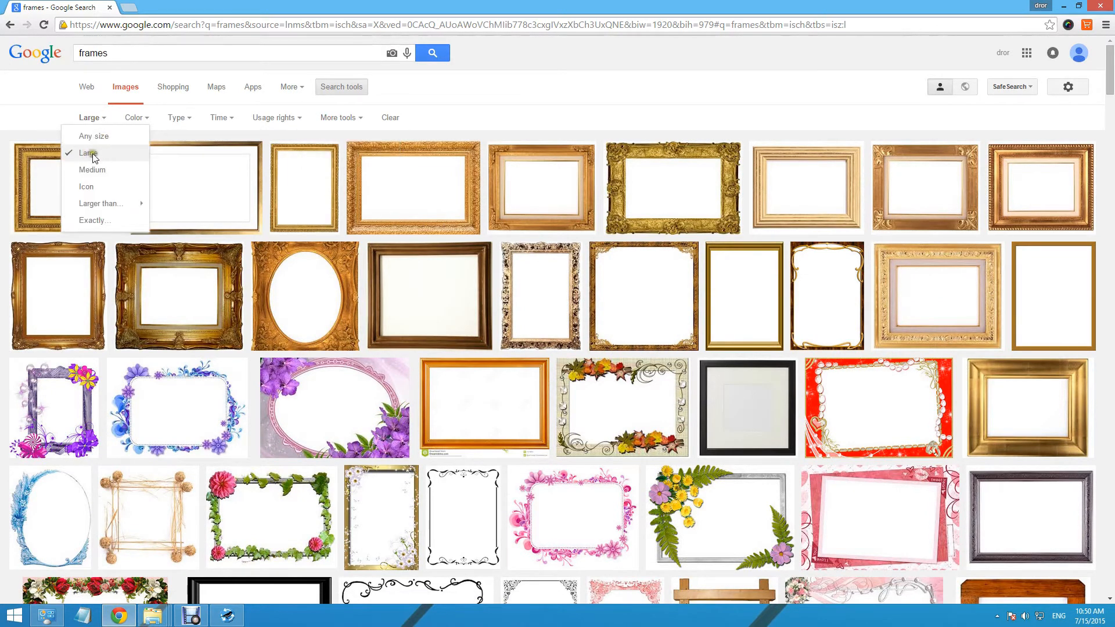
pyautogui.moveTo(407, 119)
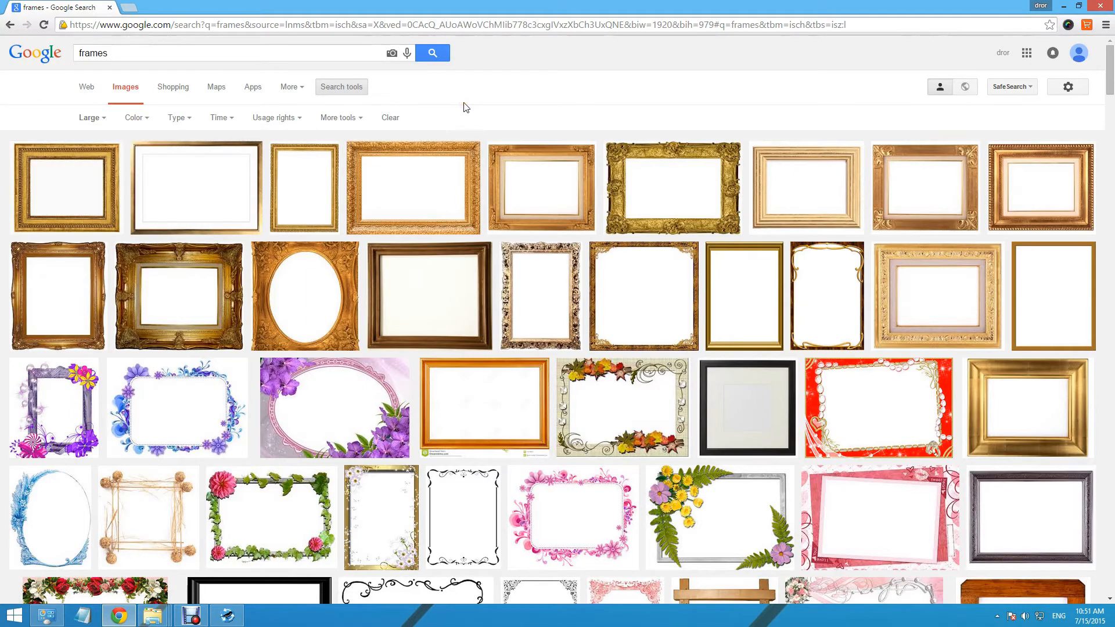
# Step: Scroll the results and preview the dark wooden square frame from DeviantArt
pyautogui.scroll(-3)
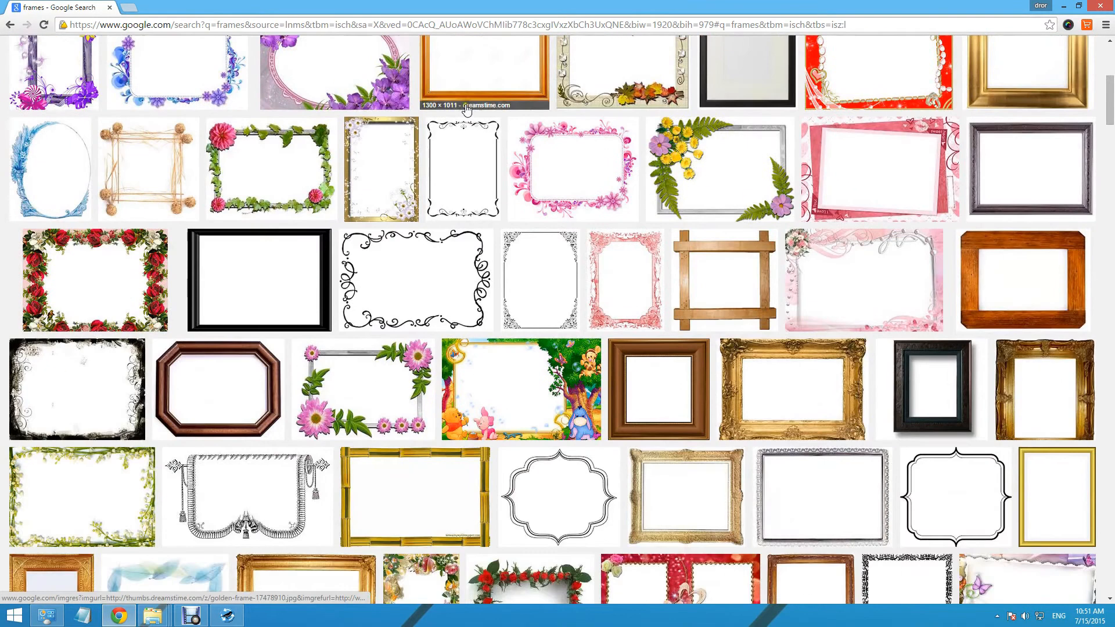
pyautogui.scroll(-3)
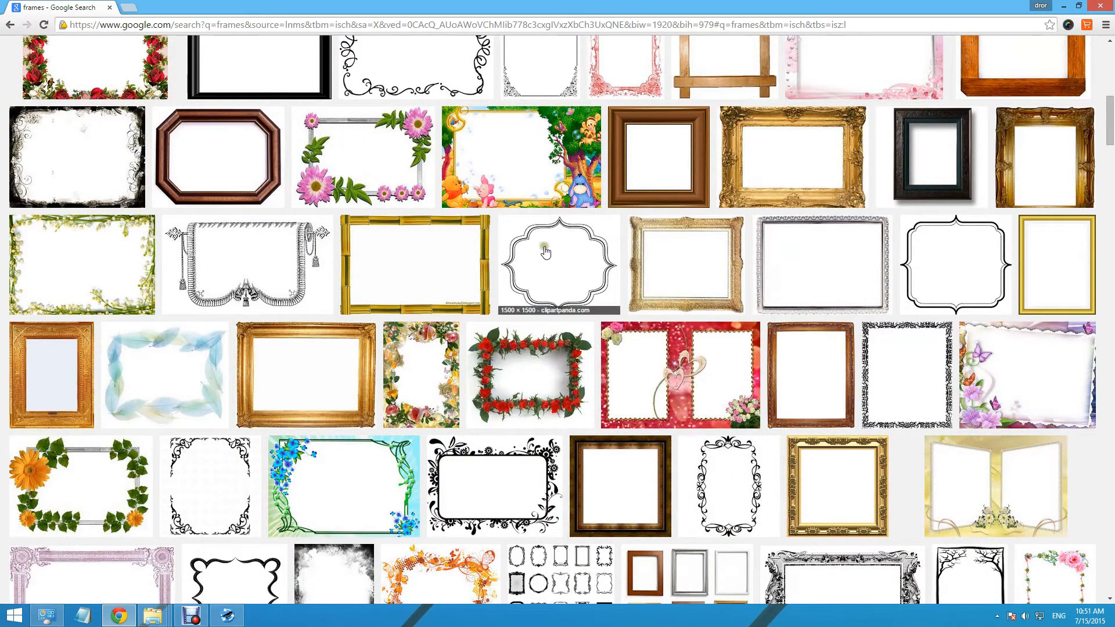
pyautogui.click(620, 487)
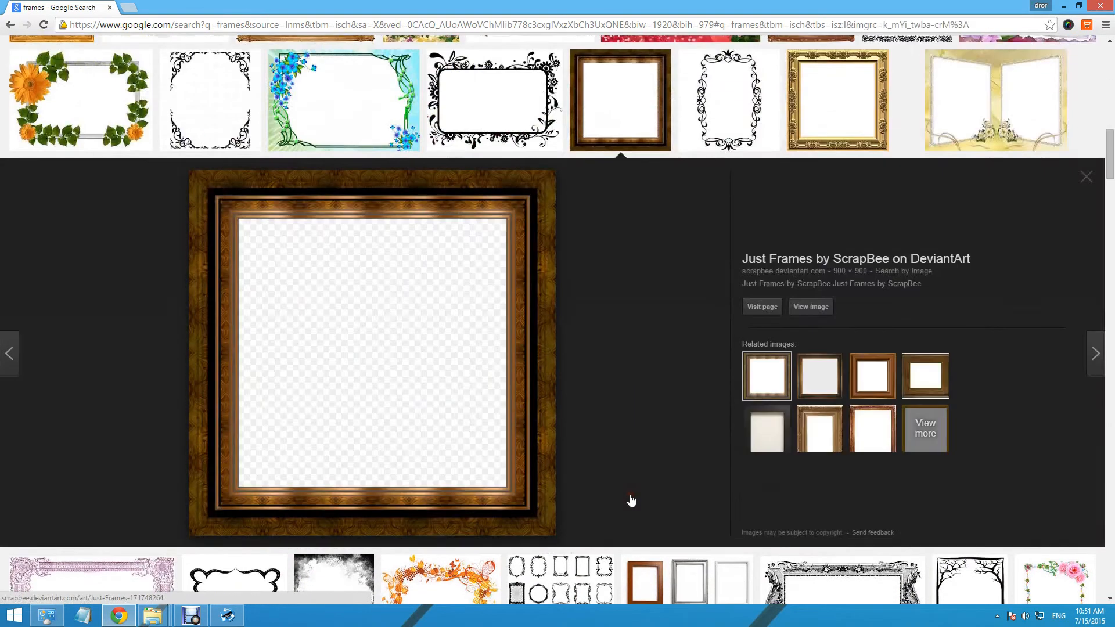
pyautogui.moveTo(505, 268)
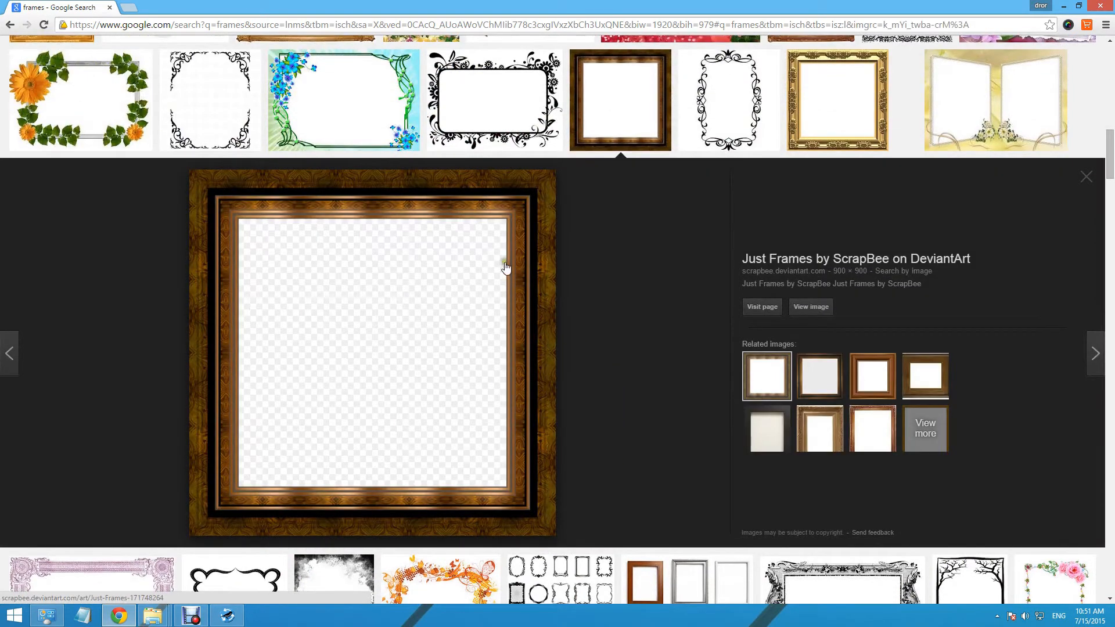
pyautogui.moveTo(372, 495)
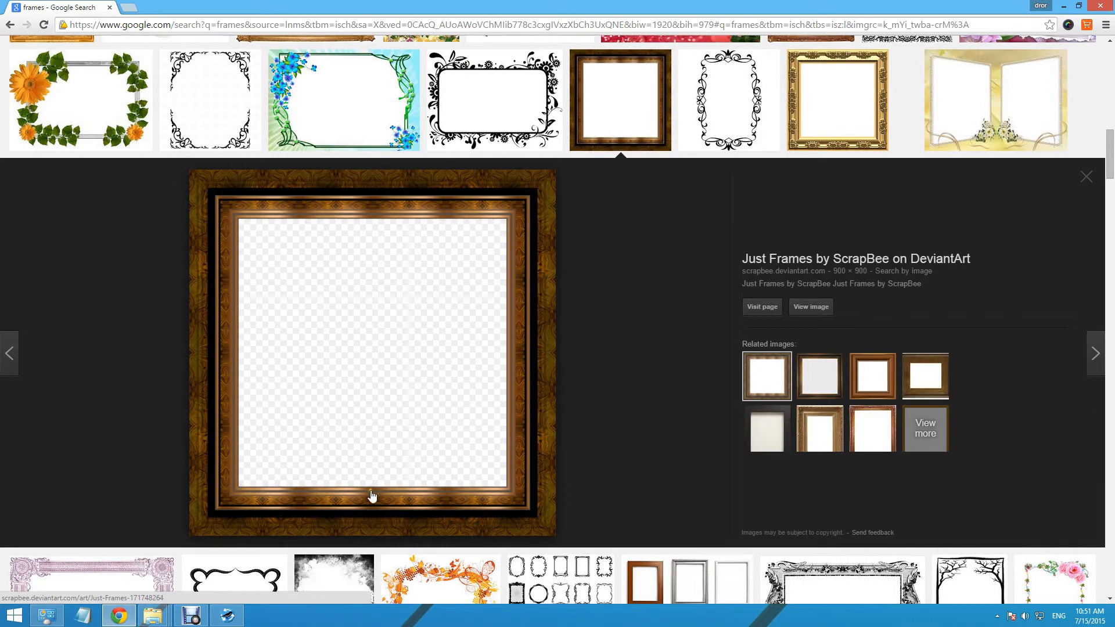
pyautogui.moveTo(509, 223)
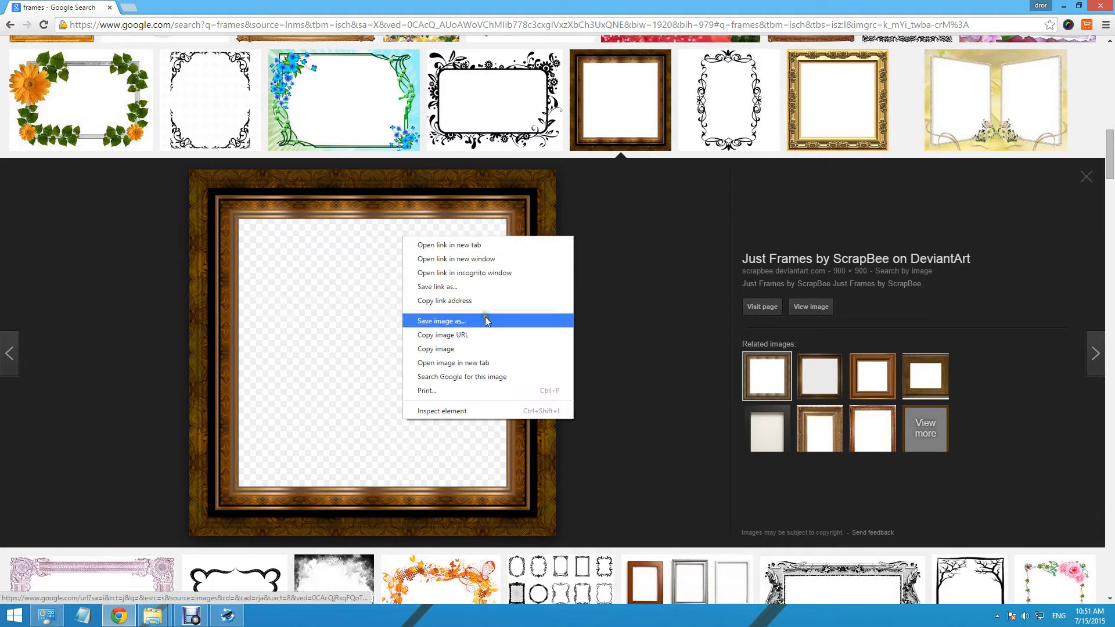
# Step: Save the wooden frame to the Desktop as just_frames_by_scrapbee.png and close the preview
pyautogui.click(440, 320)
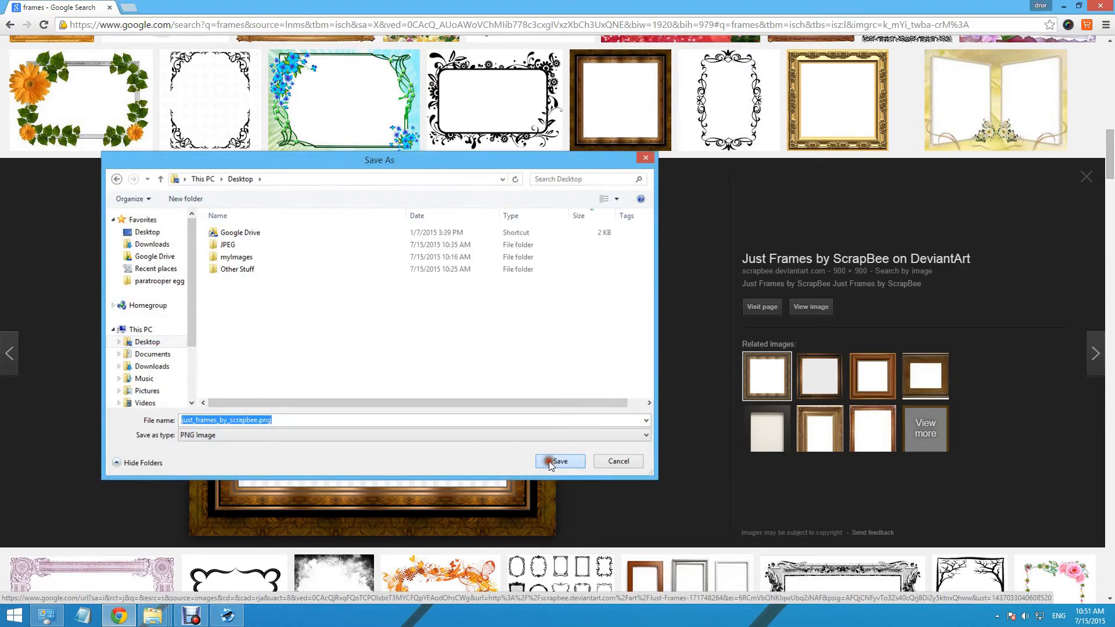
pyautogui.click(559, 461)
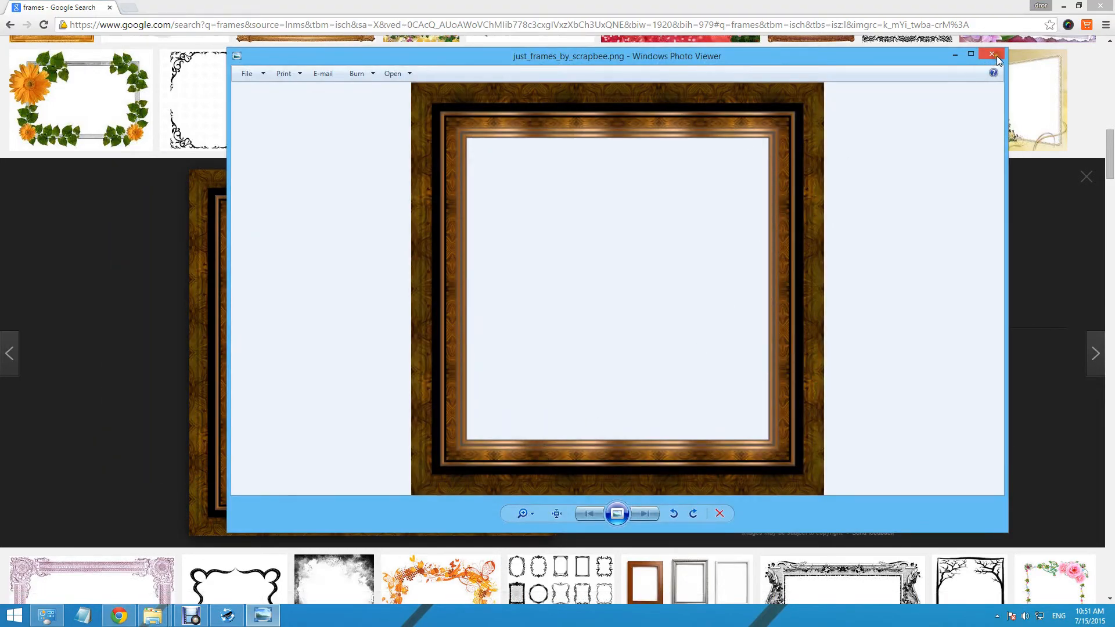
pyautogui.click(992, 54)
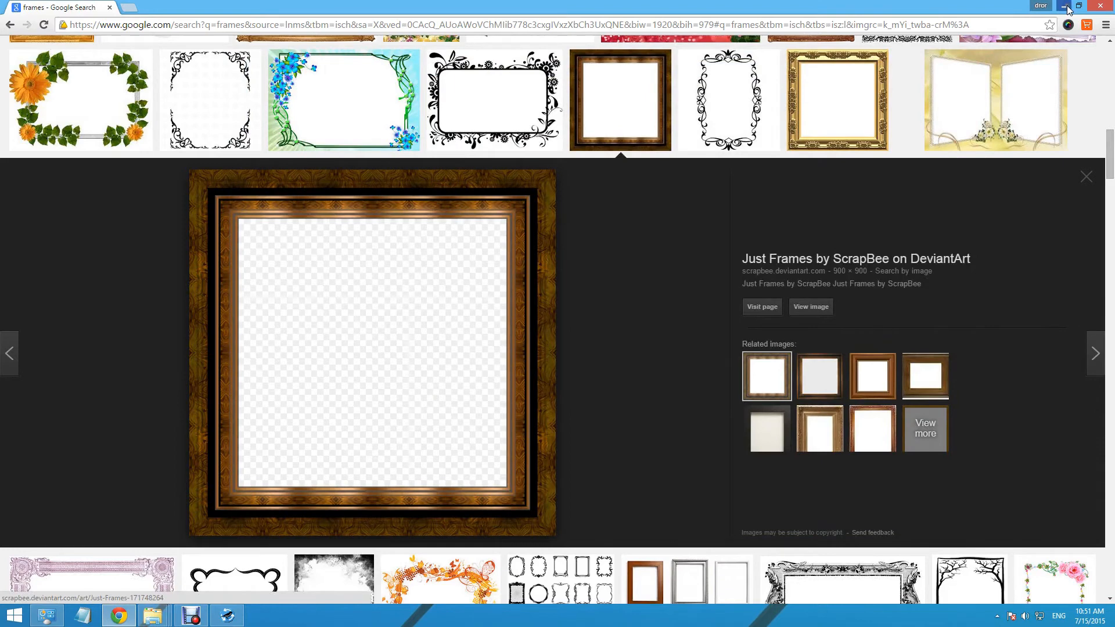
pyautogui.moveTo(1064, 10)
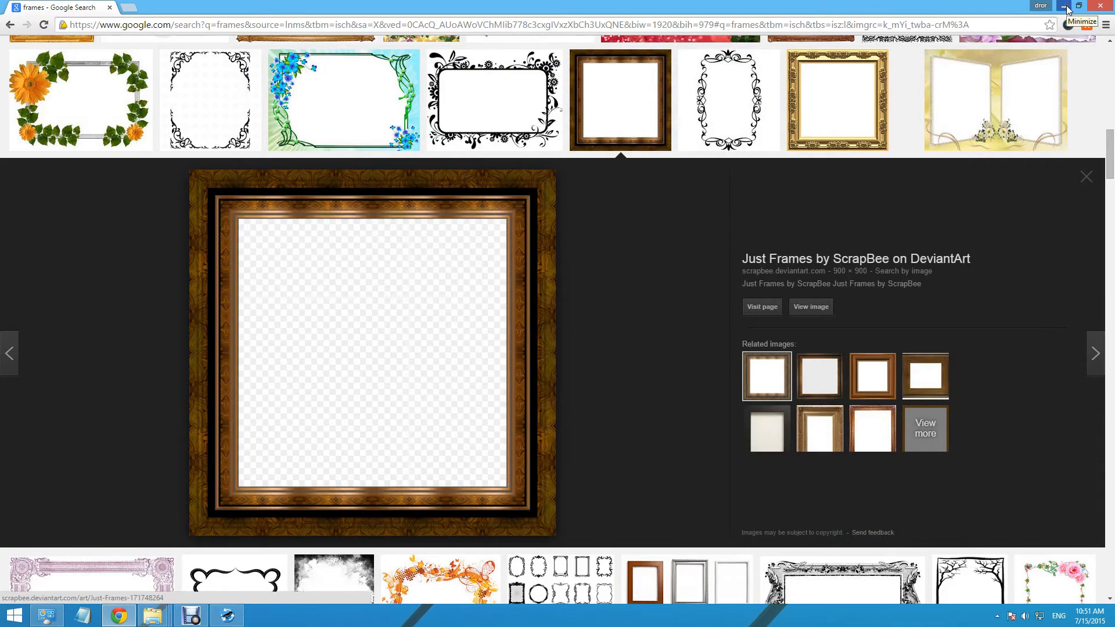
# Step: Load just_frames_by_scrapbee.png as the landscape frame, refresh, and toggle portrait auto-adjust off and on
pyautogui.click(1061, 6)
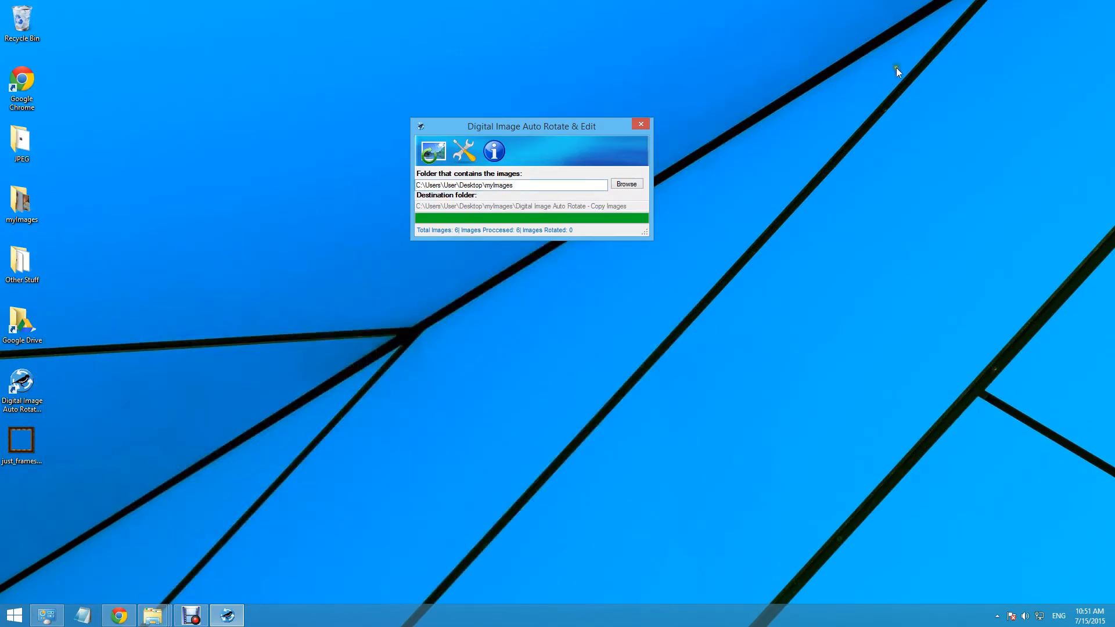
pyautogui.click(21, 437)
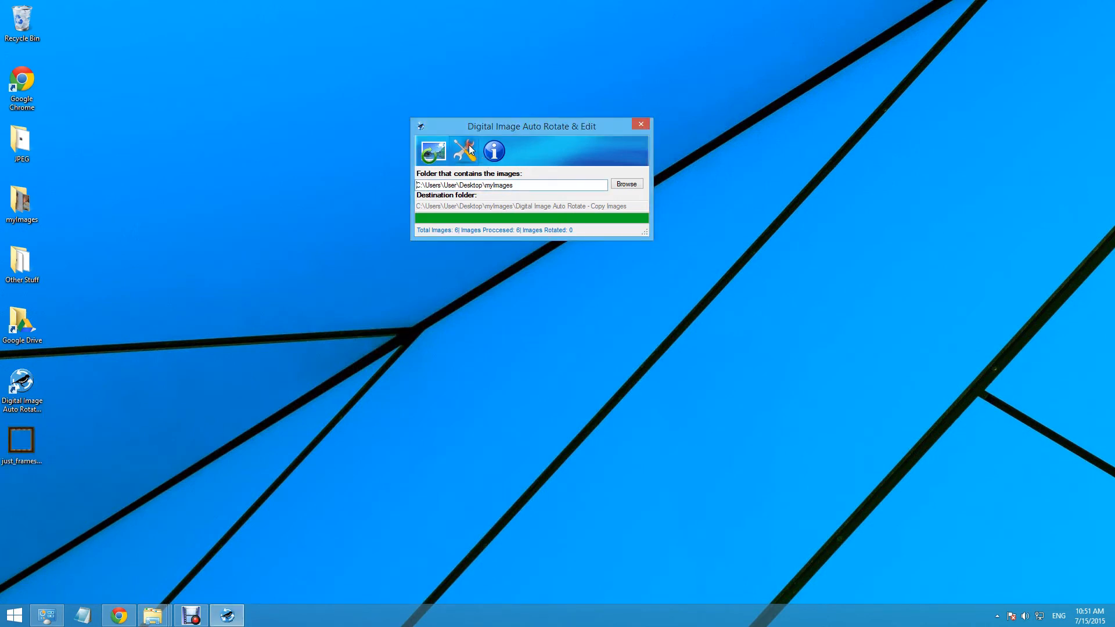
pyautogui.click(462, 151)
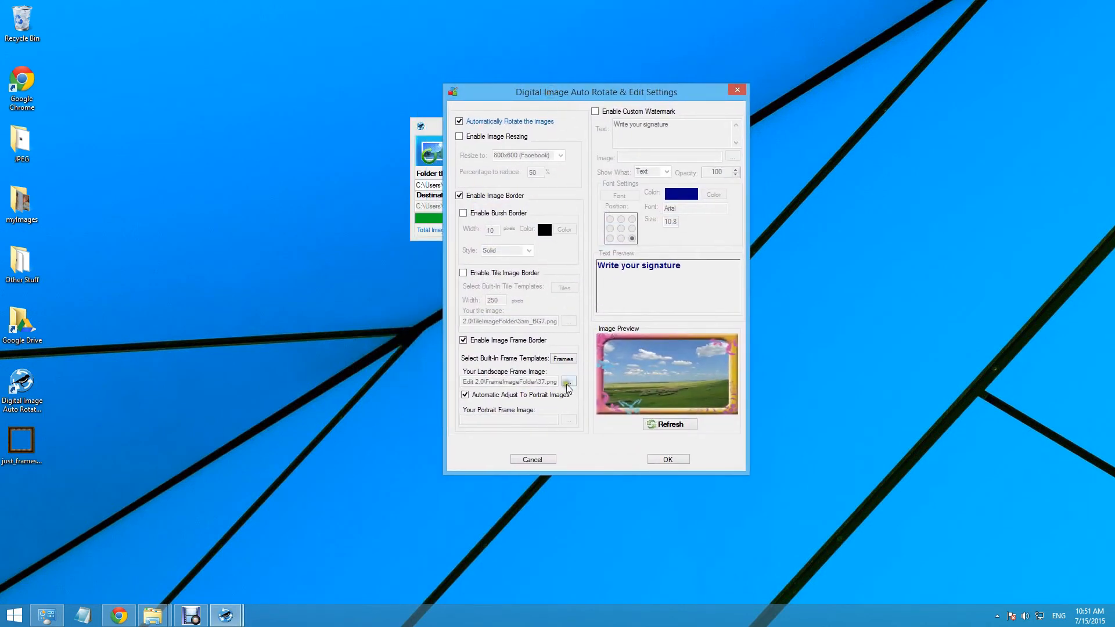
pyautogui.click(568, 382)
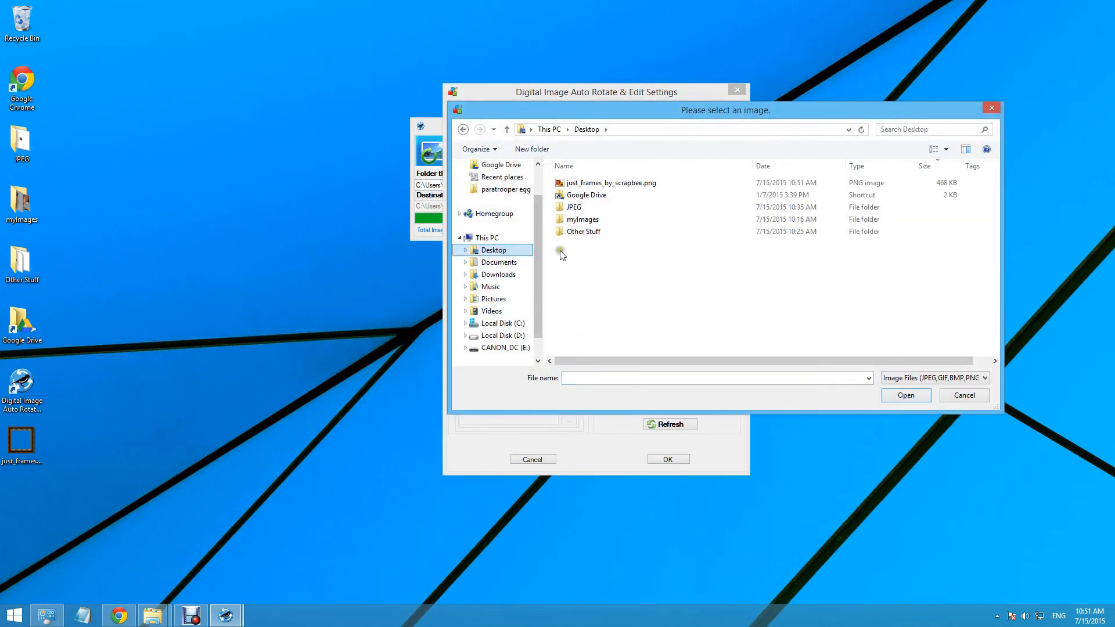
pyautogui.click(938, 149)
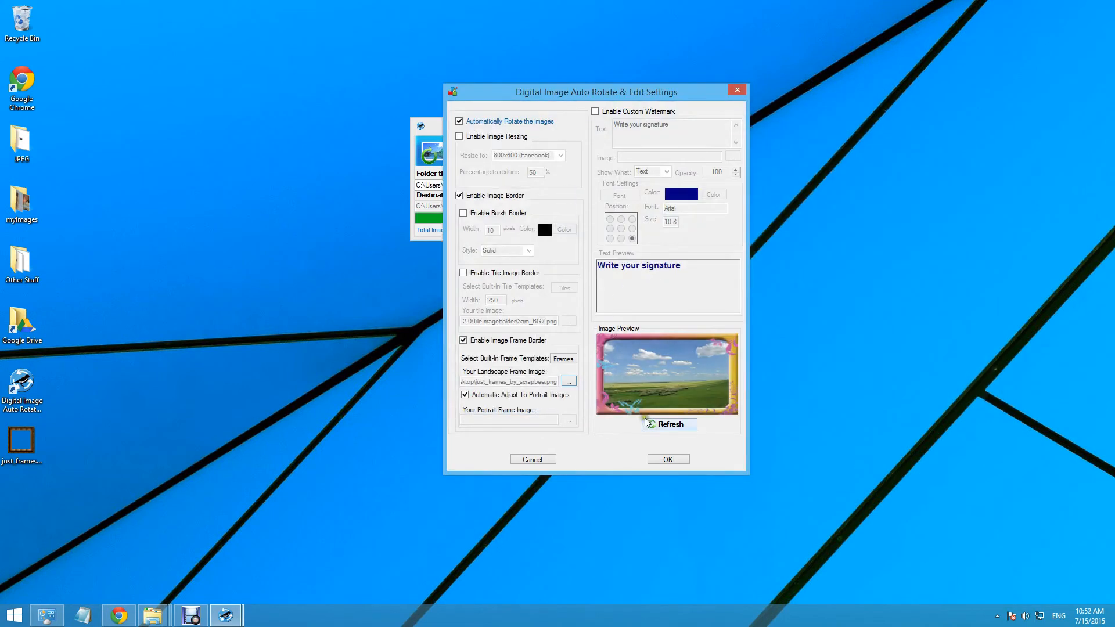
pyautogui.click(668, 424)
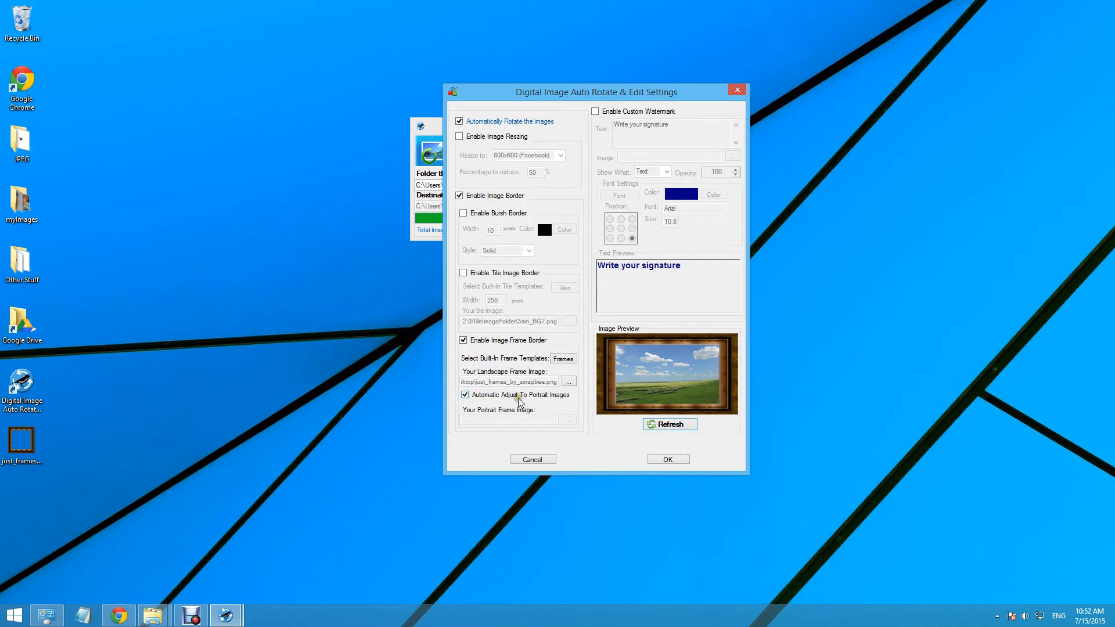
pyautogui.moveTo(567, 402)
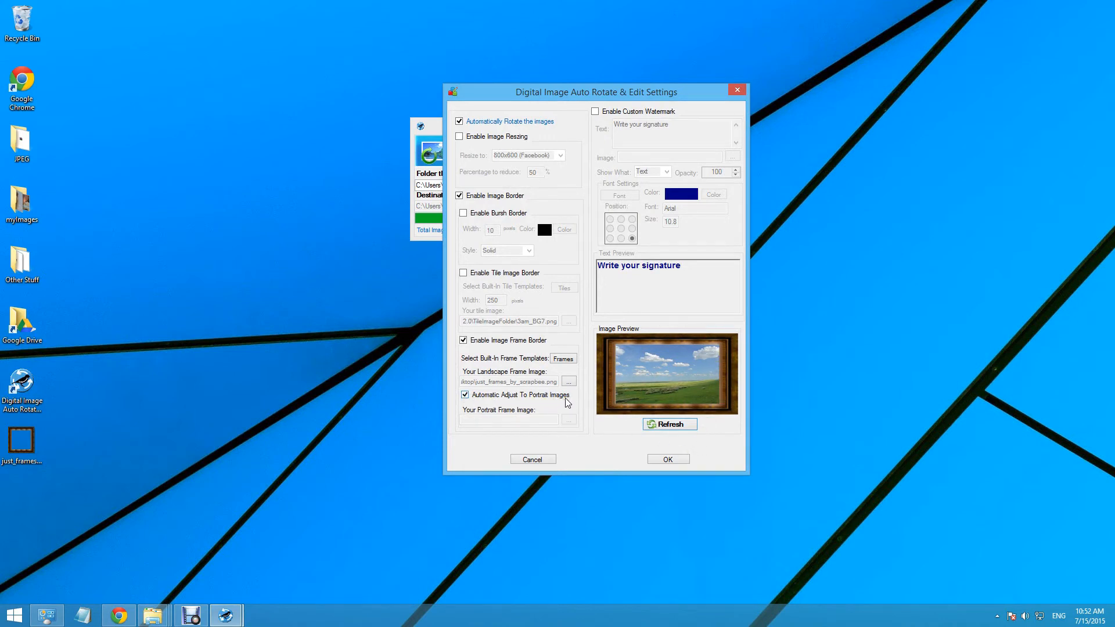
pyautogui.click(464, 395)
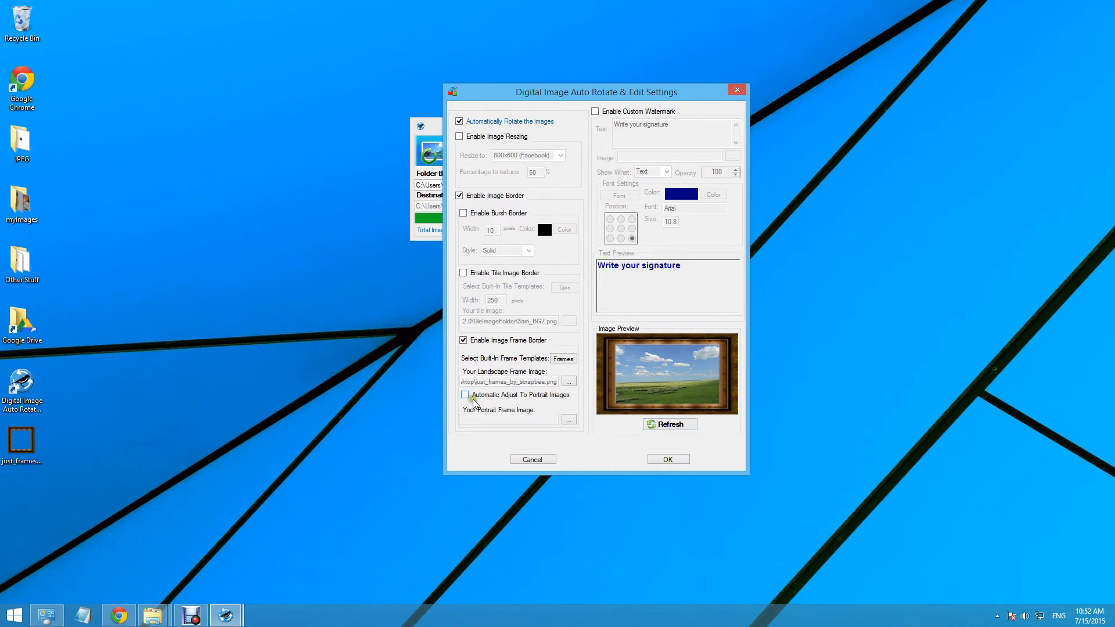
pyautogui.click(463, 395)
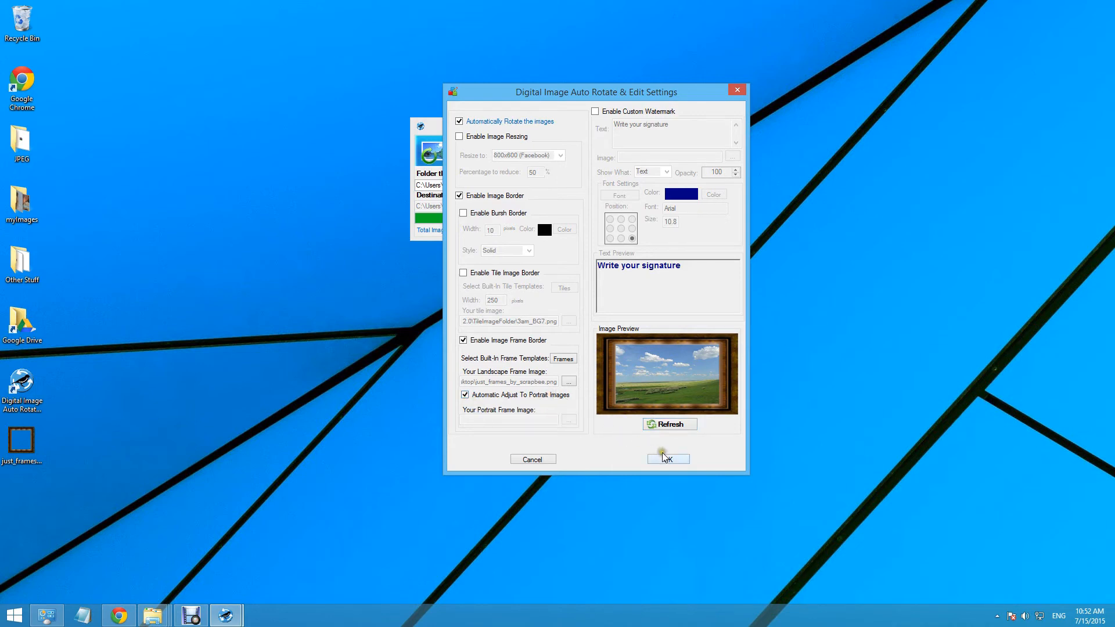
# Step: Accept the frame settings, reprocess the six myImages photos, and open Copy Images
pyautogui.click(667, 458)
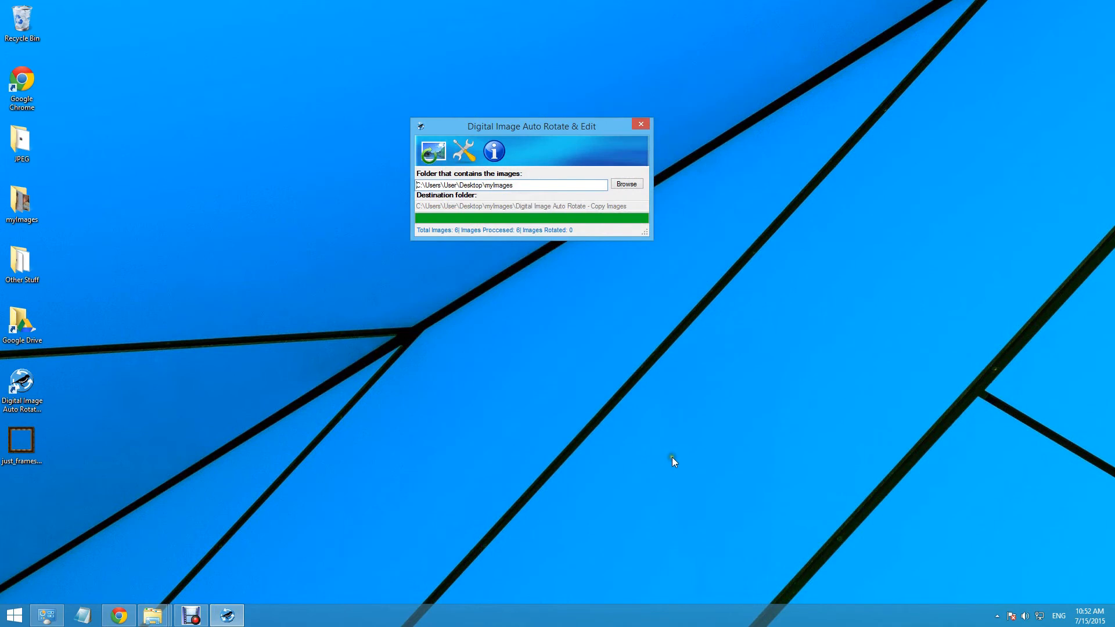
pyautogui.click(432, 151)
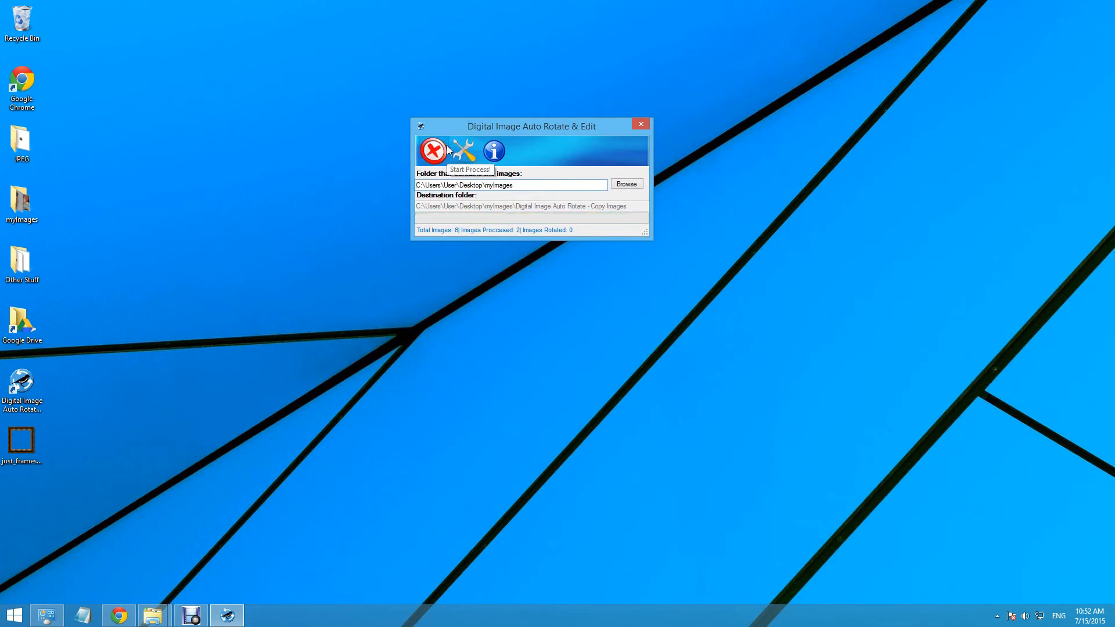
pyautogui.click(460, 149)
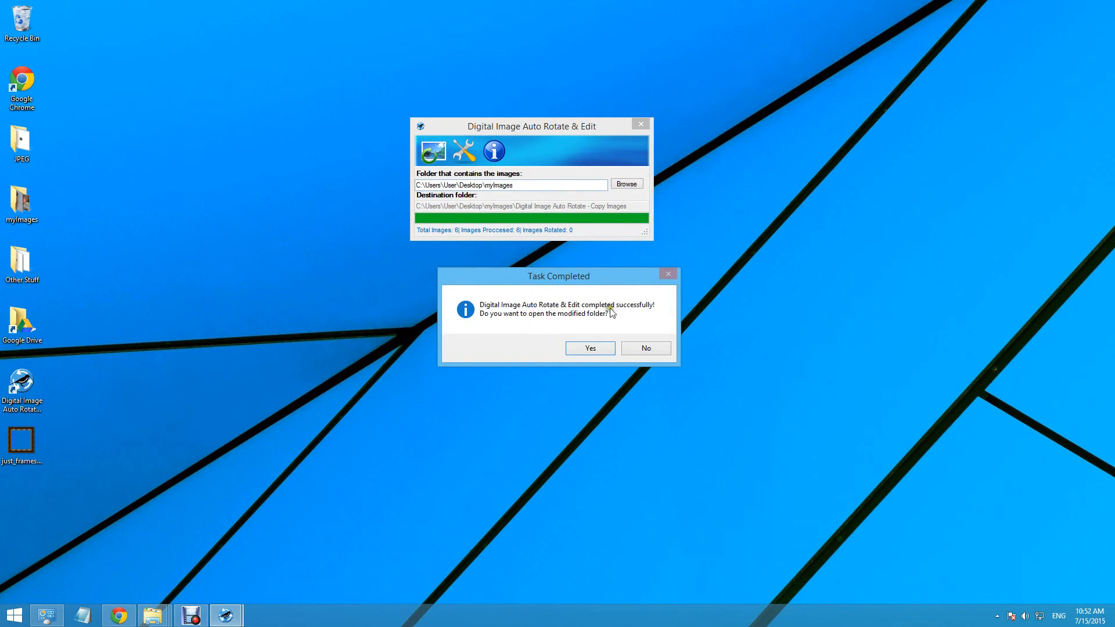
pyautogui.moveTo(601, 328)
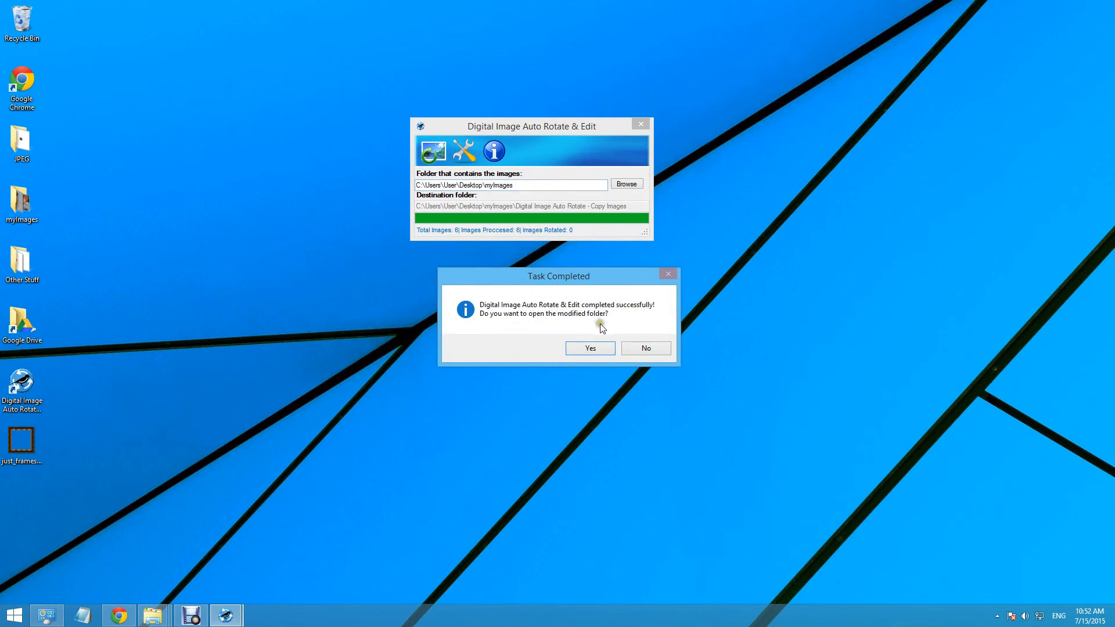
pyautogui.click(589, 348)
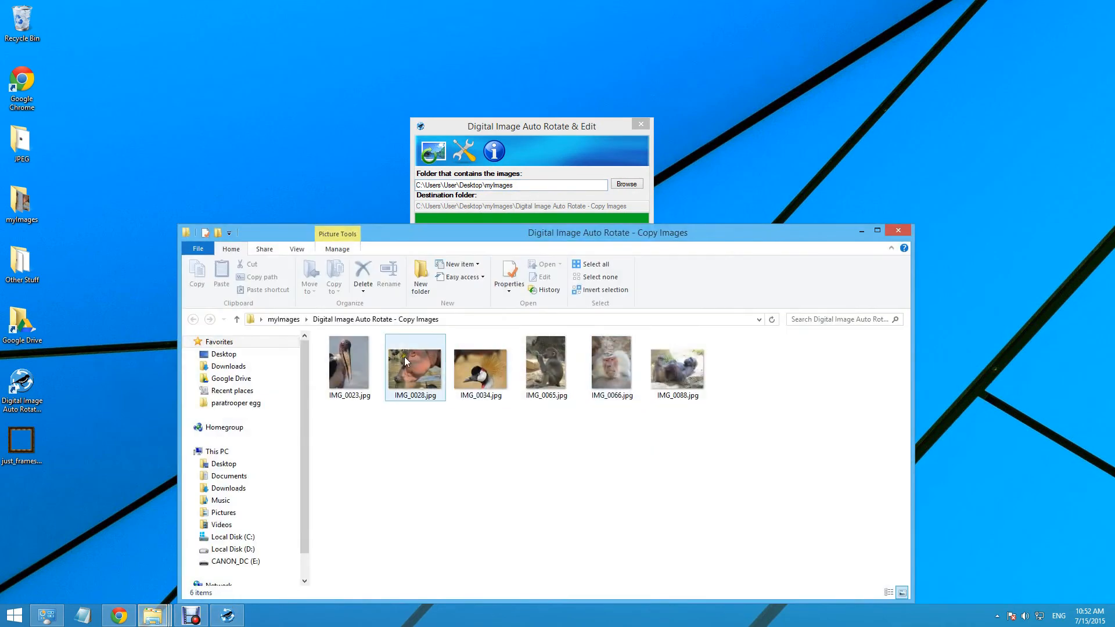
# Step: Open IMG_0023.jpg and page through the copies to IMG_0088, checking each wooden border
pyautogui.doubleClick(349, 357)
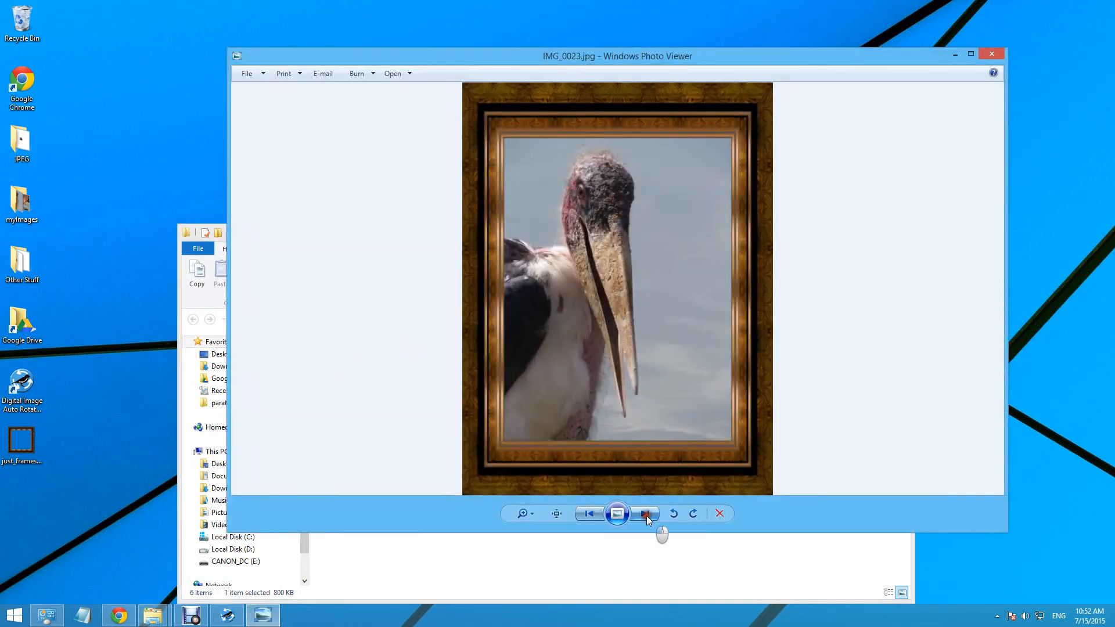
pyautogui.click(644, 513)
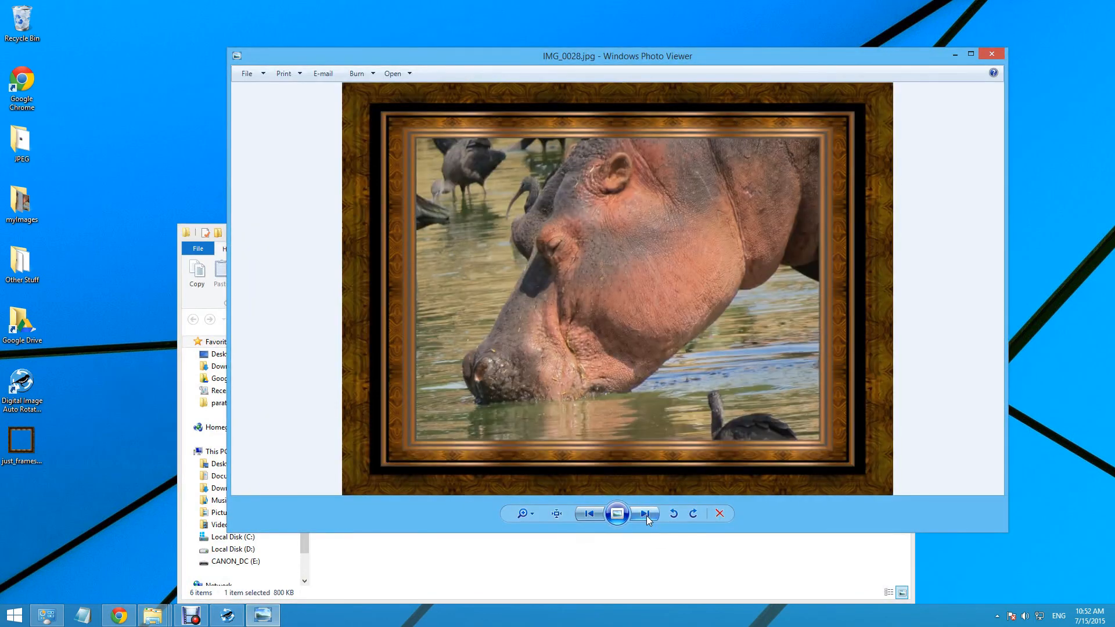
pyautogui.click(643, 513)
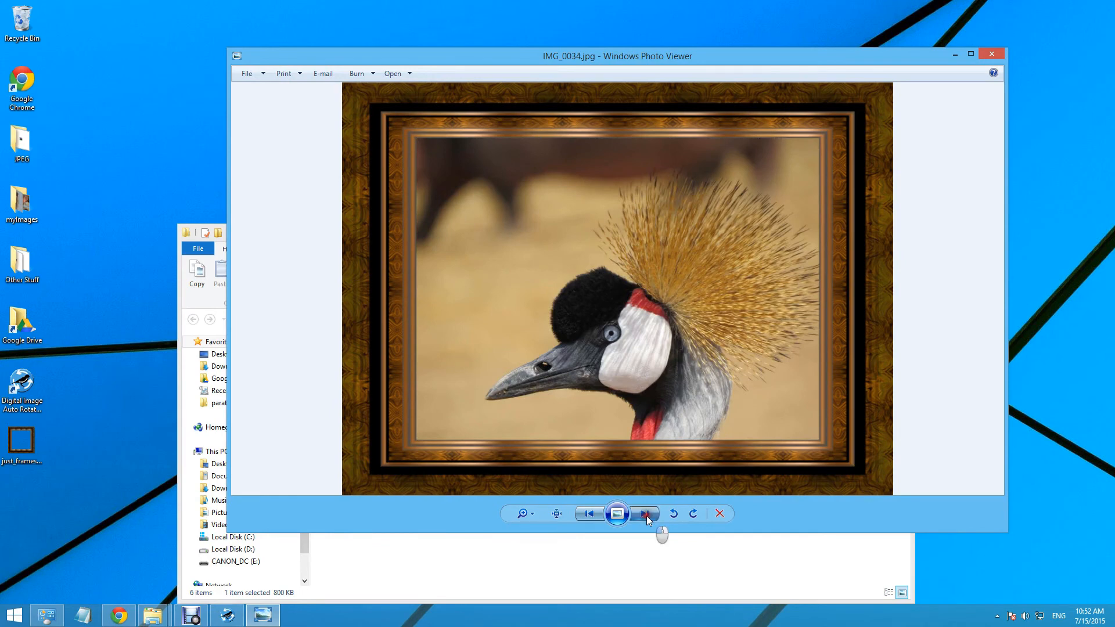
pyautogui.click(644, 514)
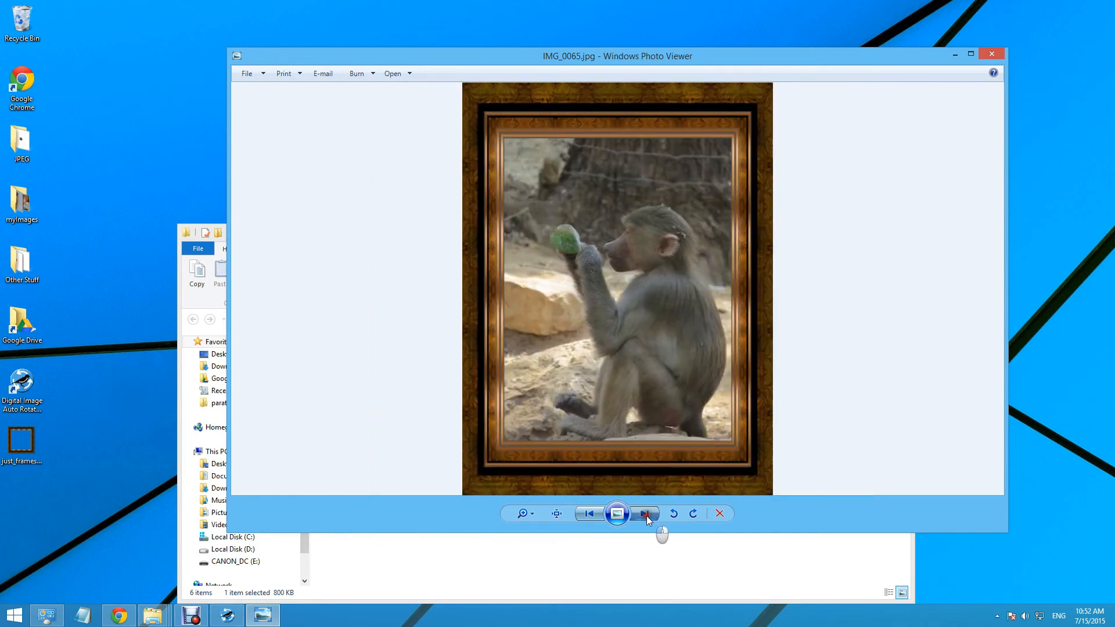
pyautogui.click(643, 513)
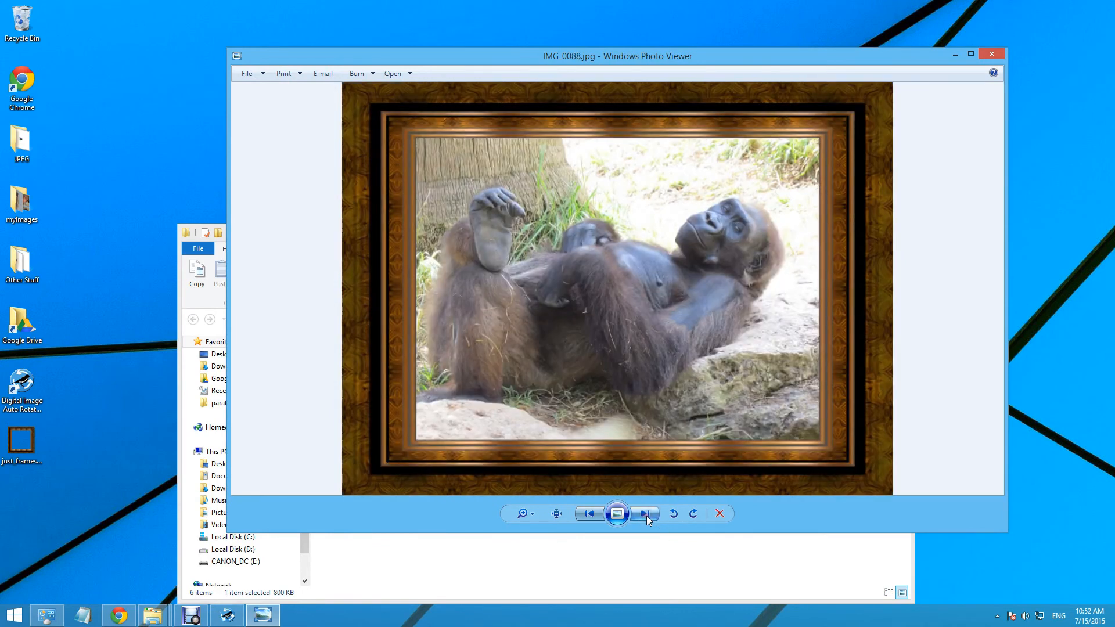